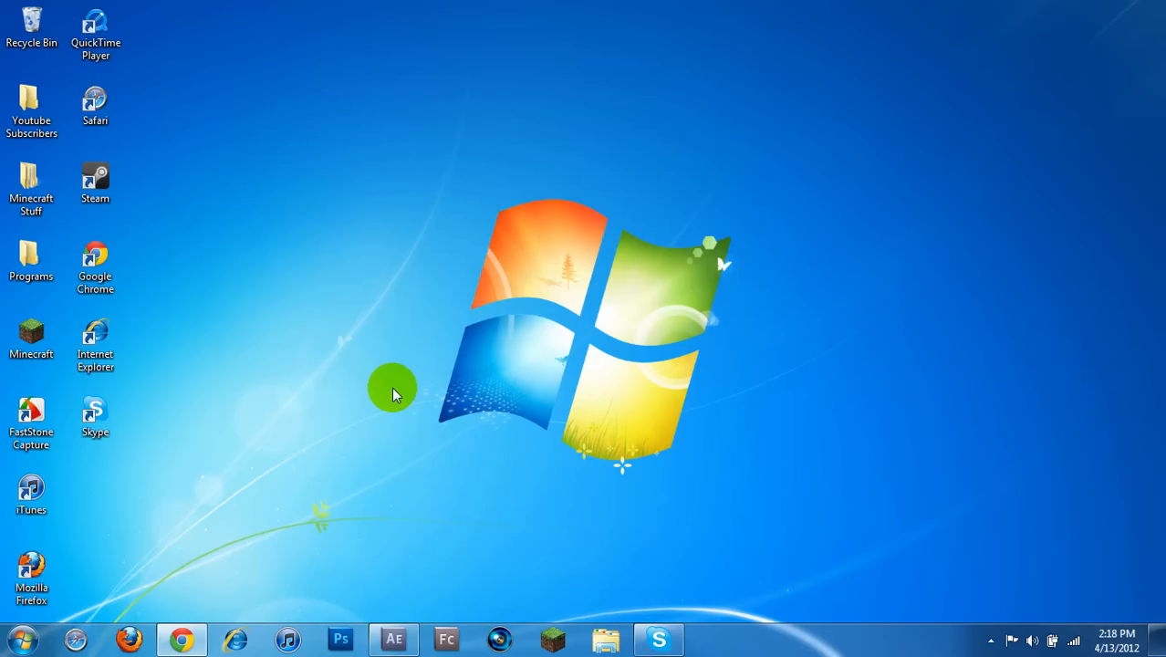
mouse_move(989, 241)
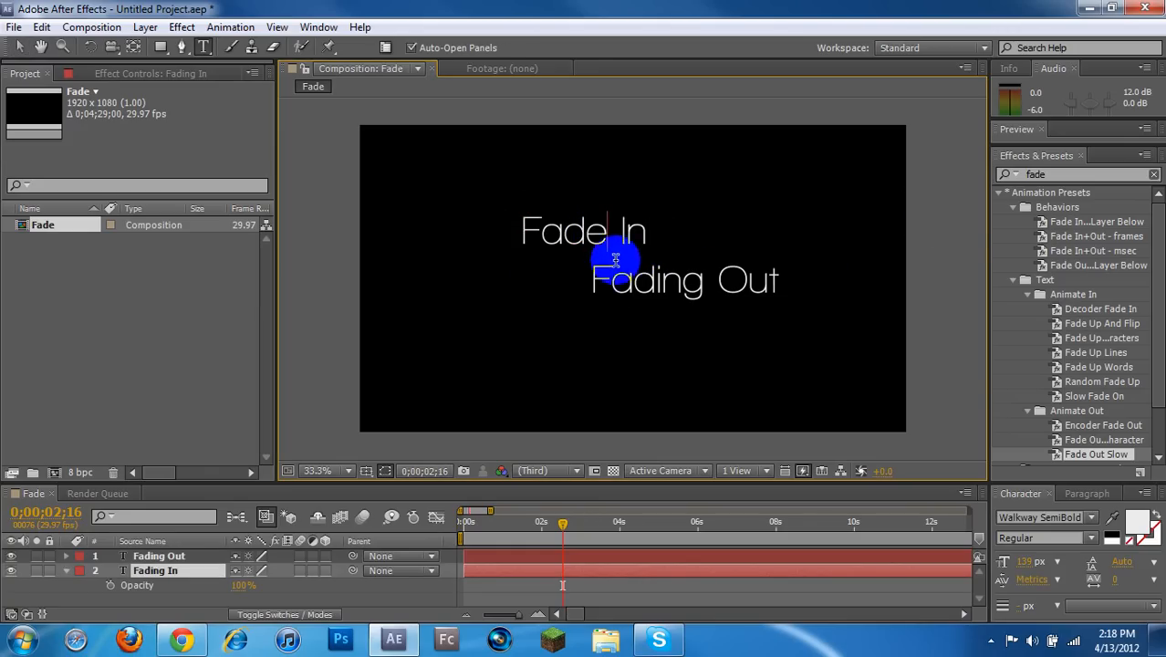
Retype the 'Fading Out' text as 'Fade Out' and rename its layer to match.
left_click(584, 229)
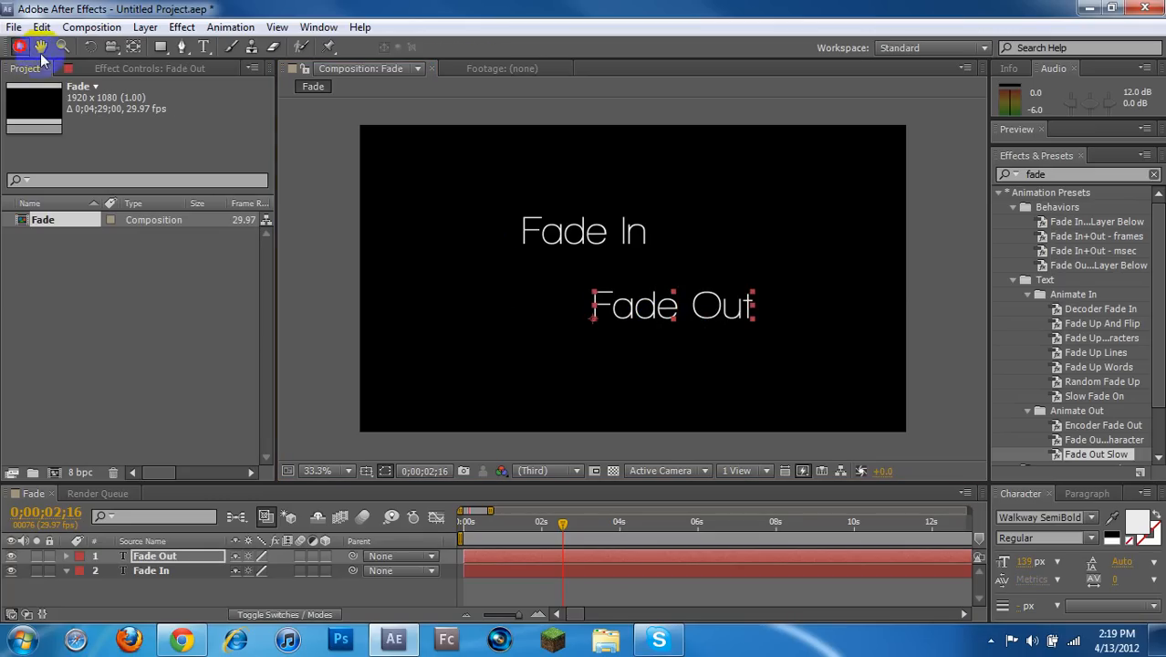
left_click(682, 321)
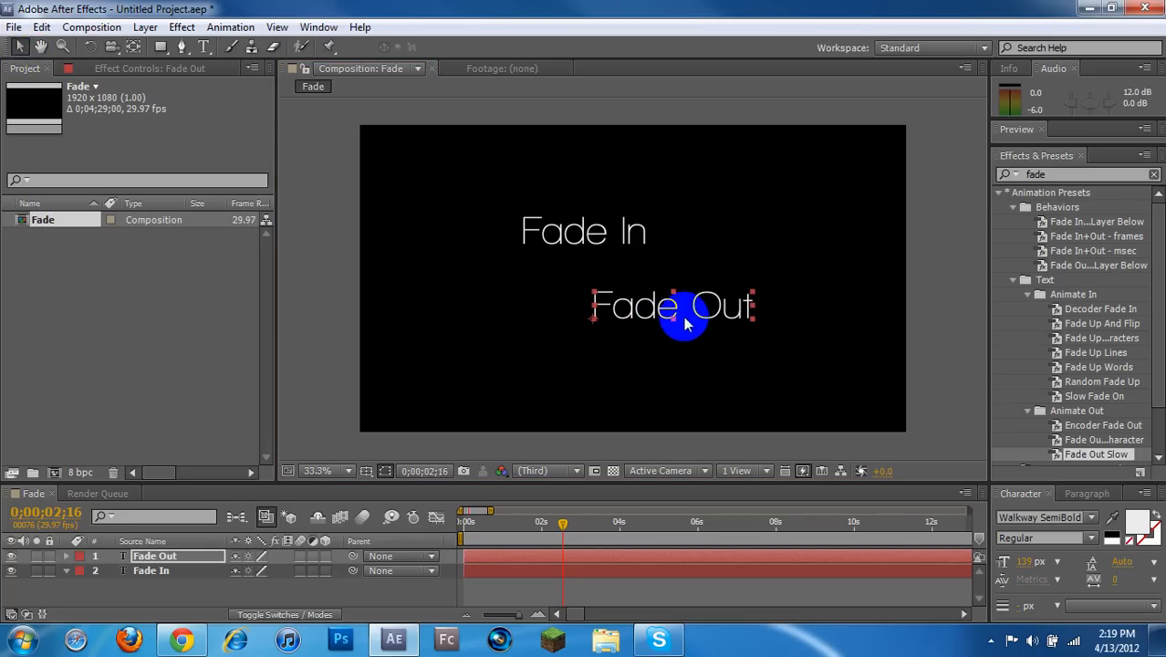
mouse_move(858, 295)
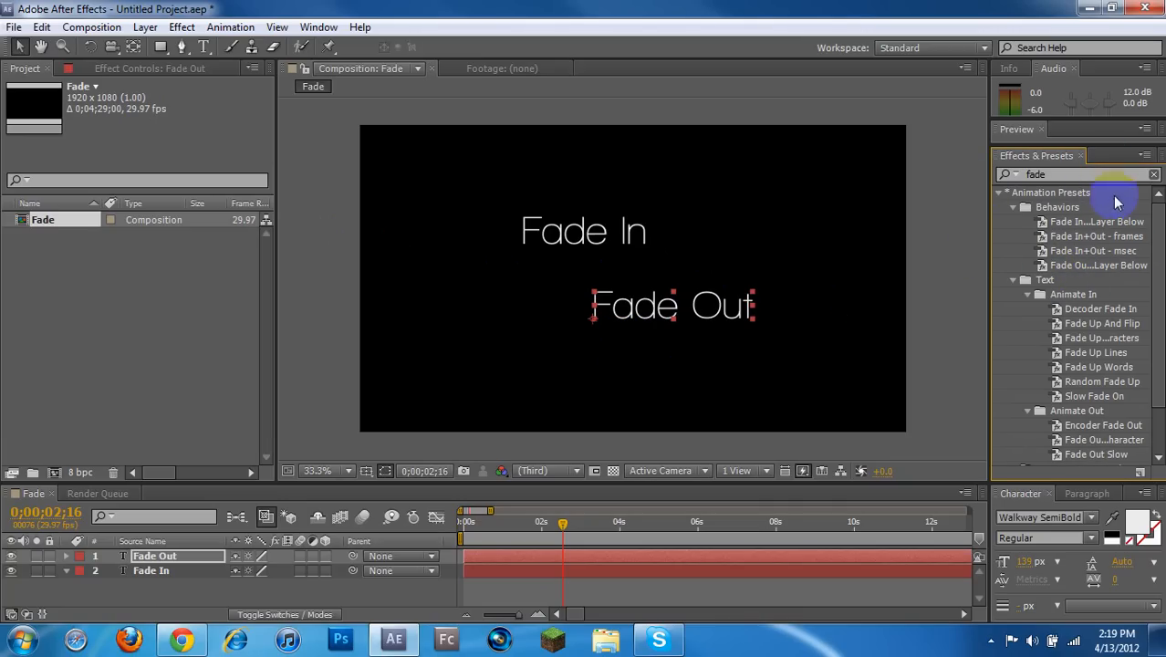
mouse_move(1103, 265)
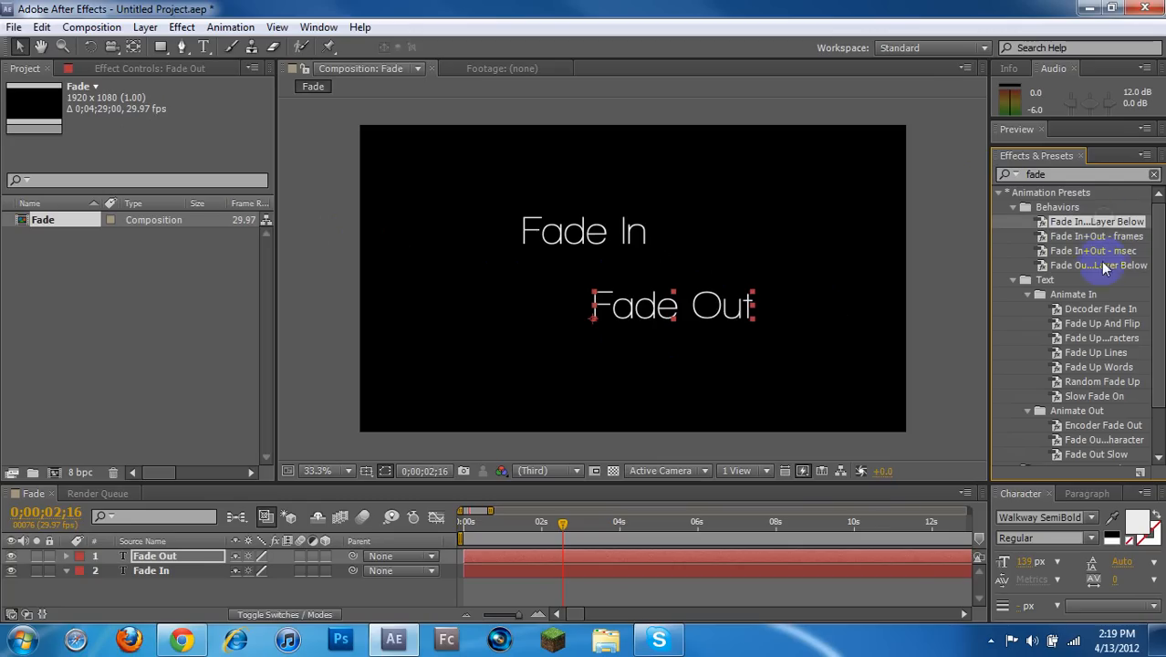
mouse_move(1111, 250)
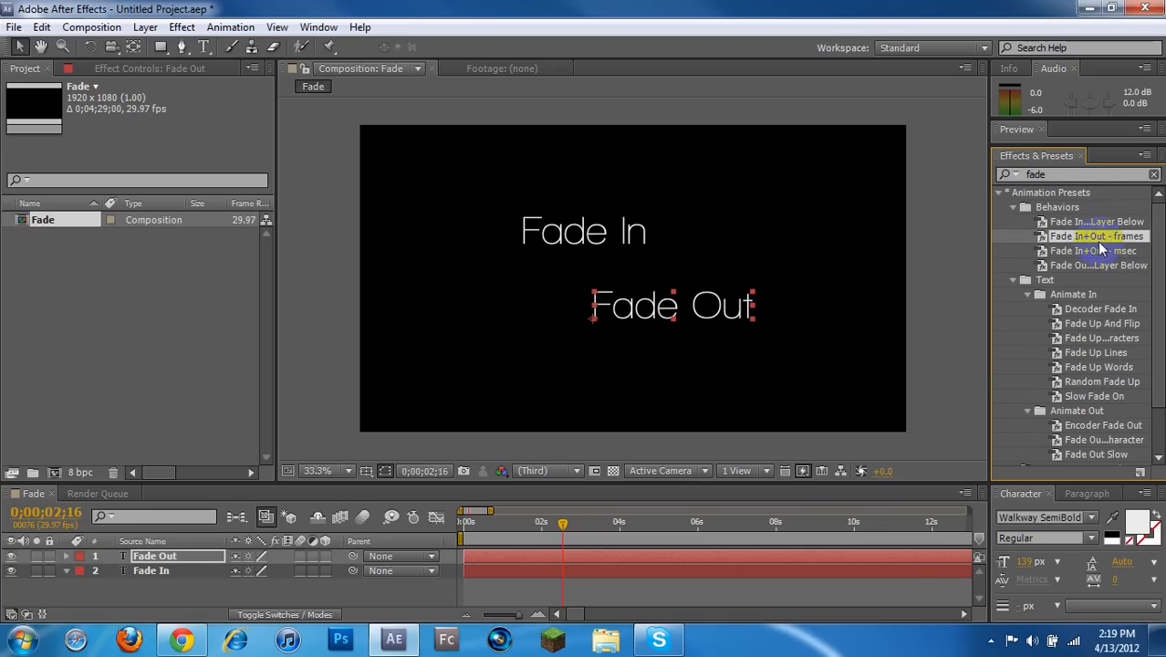
mouse_move(952, 228)
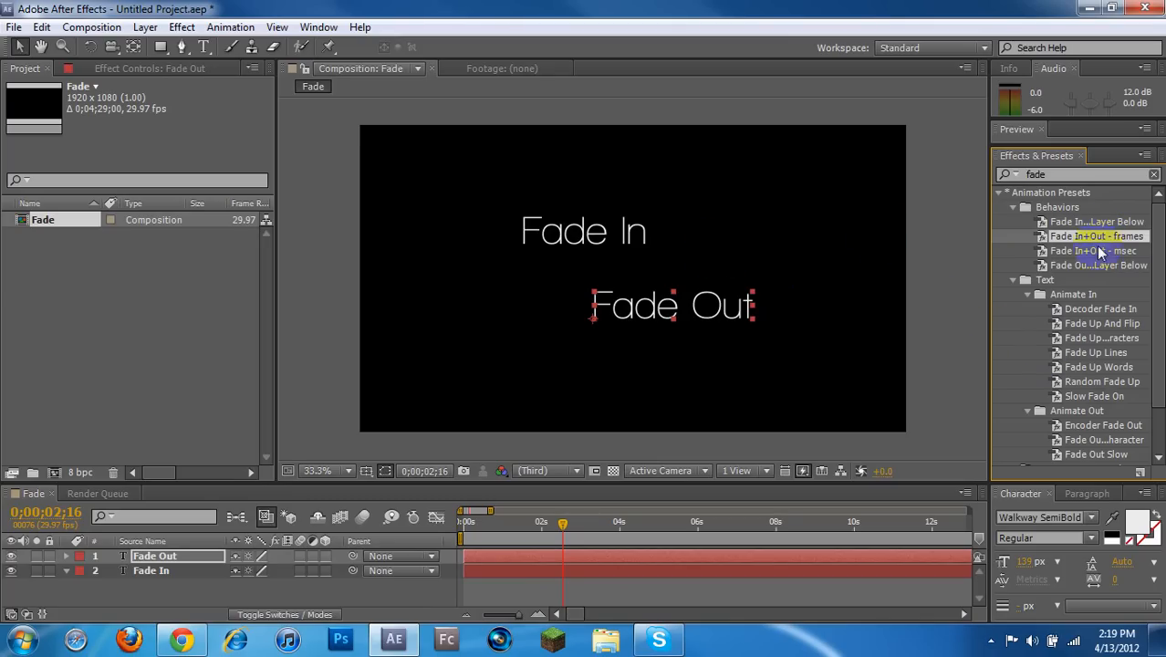
Browse the Fade animation presets without applying any, then clear the effects search.
scroll("down", 3)
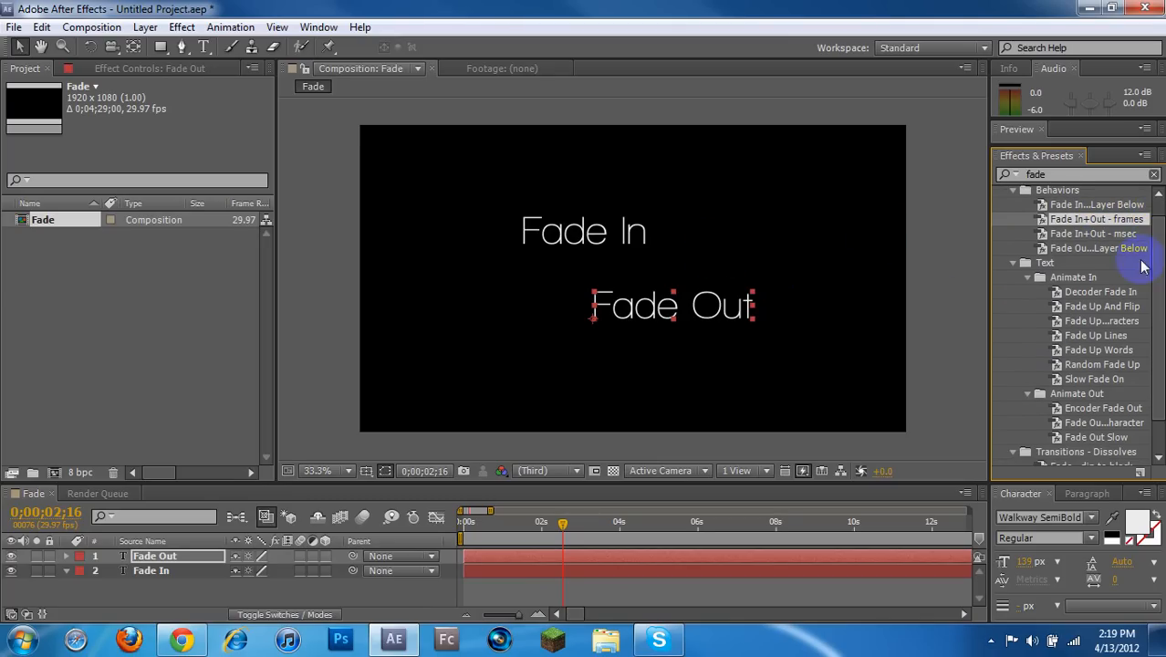
scroll("down", 3)
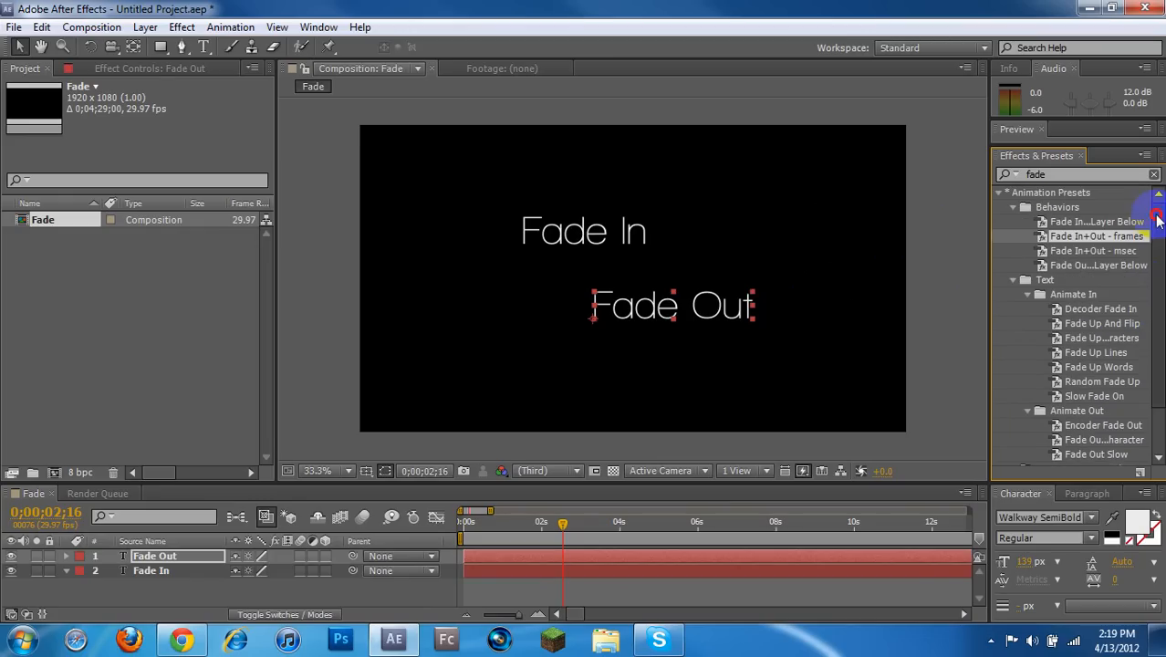
left_click(1080, 235)
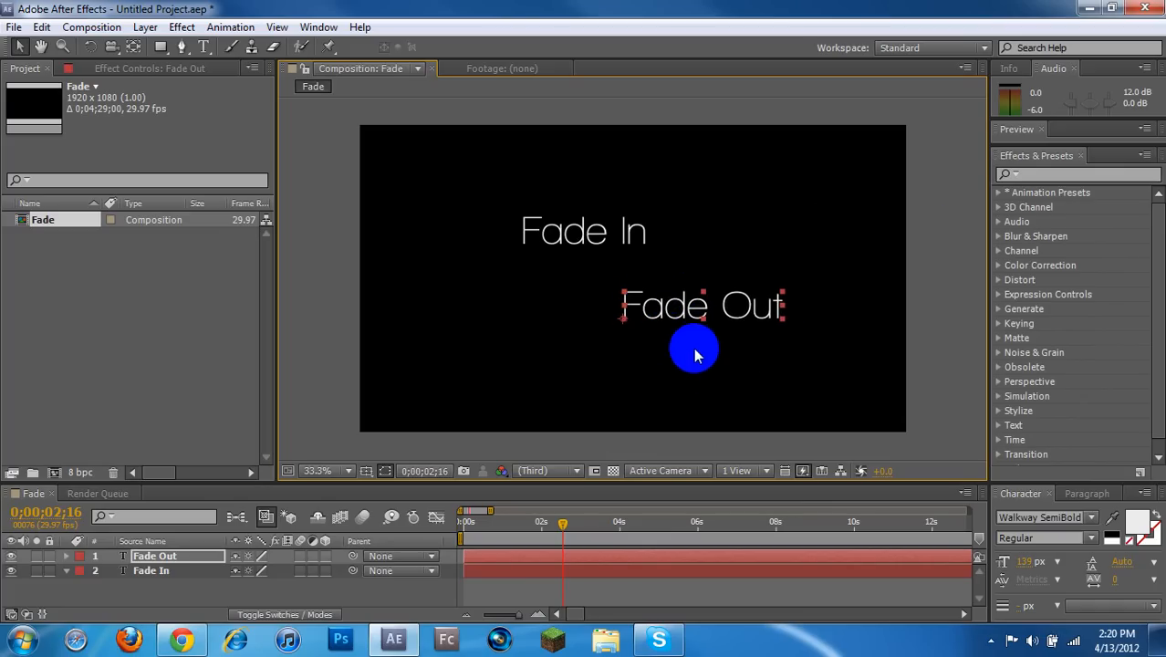
mouse_move(708, 361)
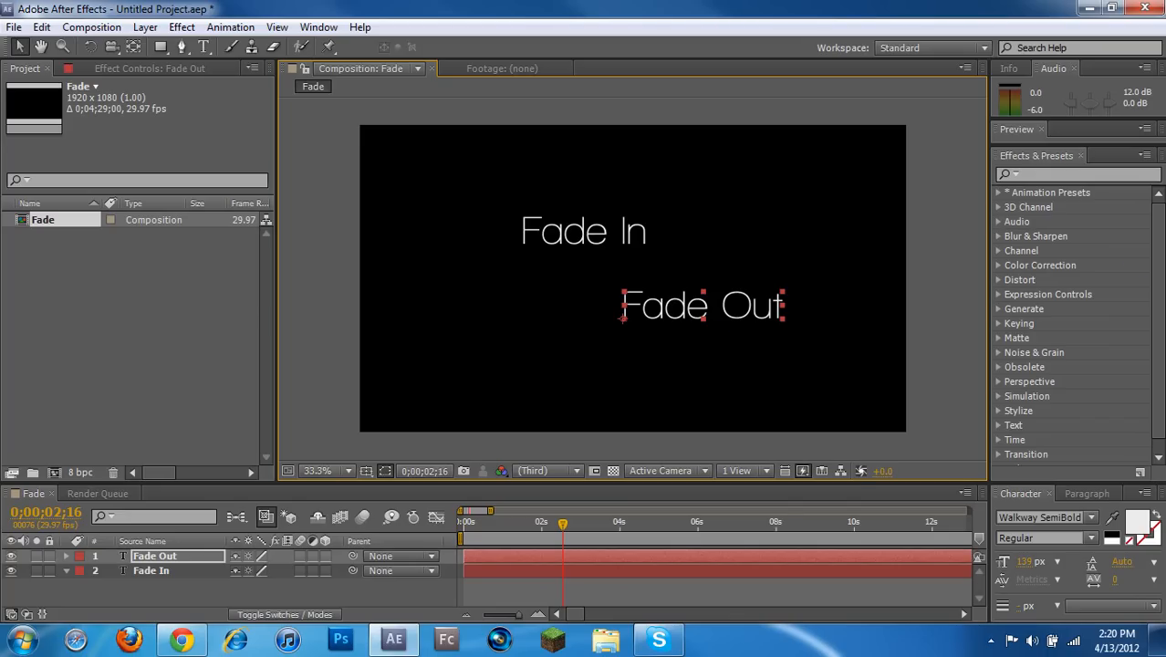
Keyframe the Fade Out layer's Opacity from 100% at 0s to 0% about a second in.
double_click(155, 555)
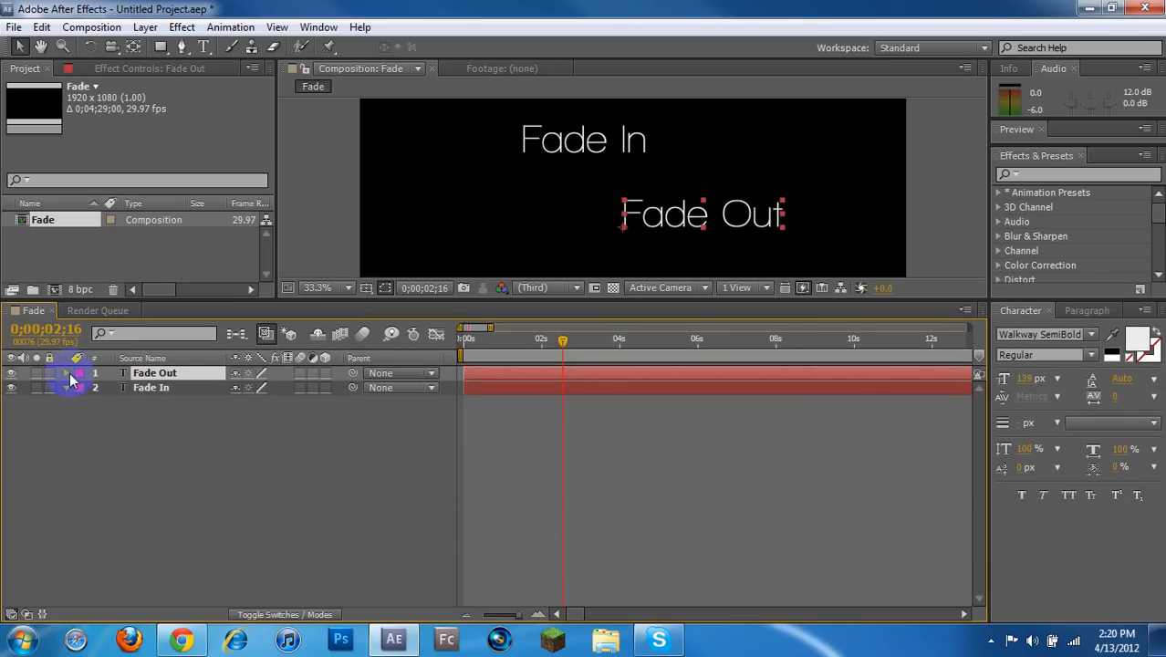
left_click(65, 372)
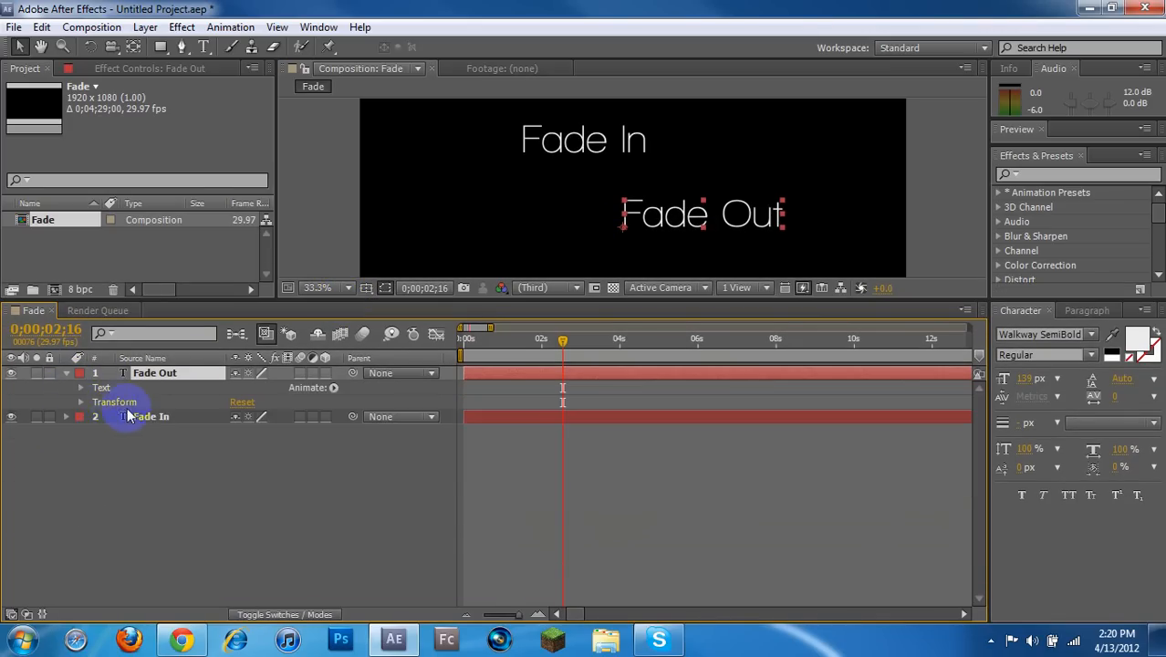
left_click(83, 401)
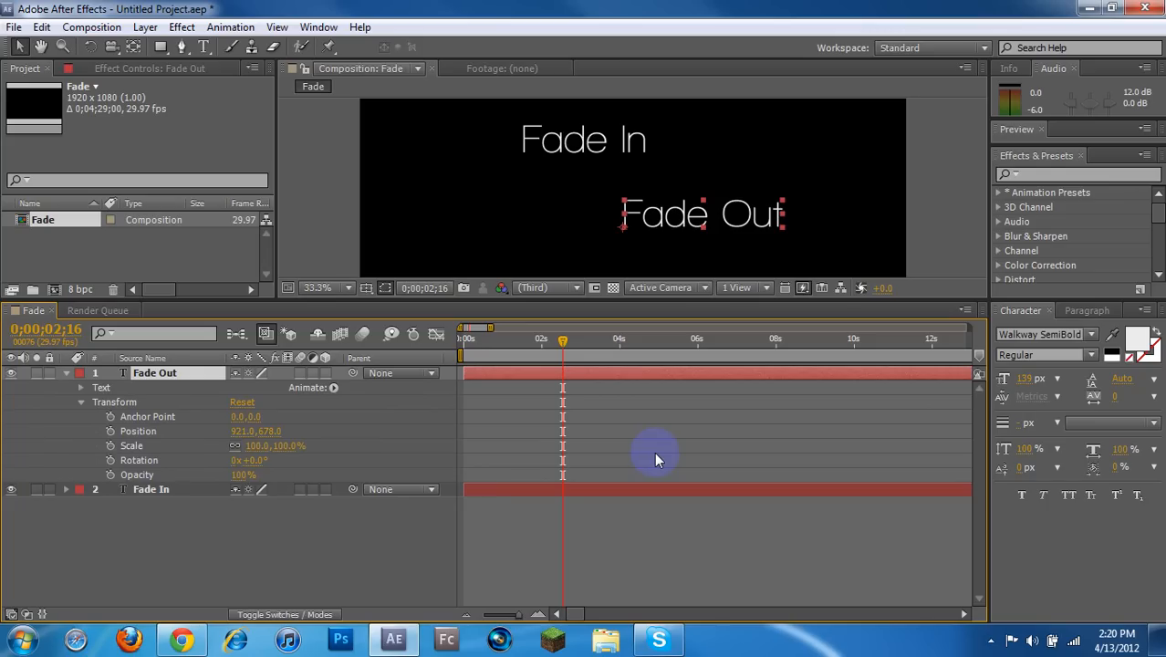
mouse_move(405, 445)
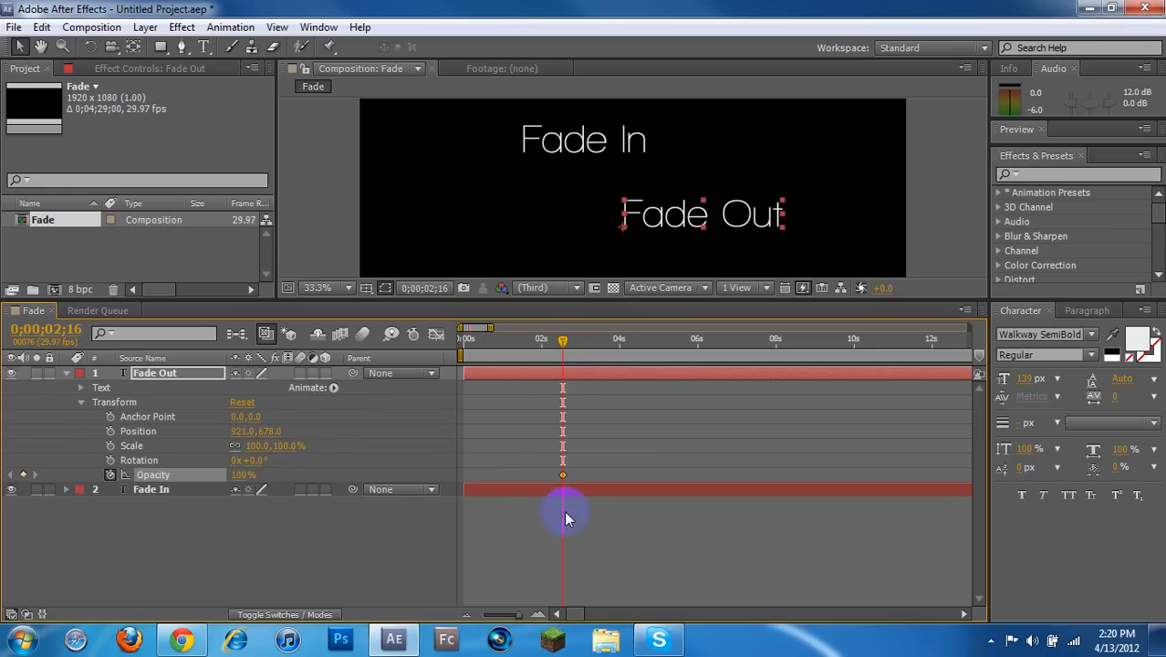
mouse_move(562, 343)
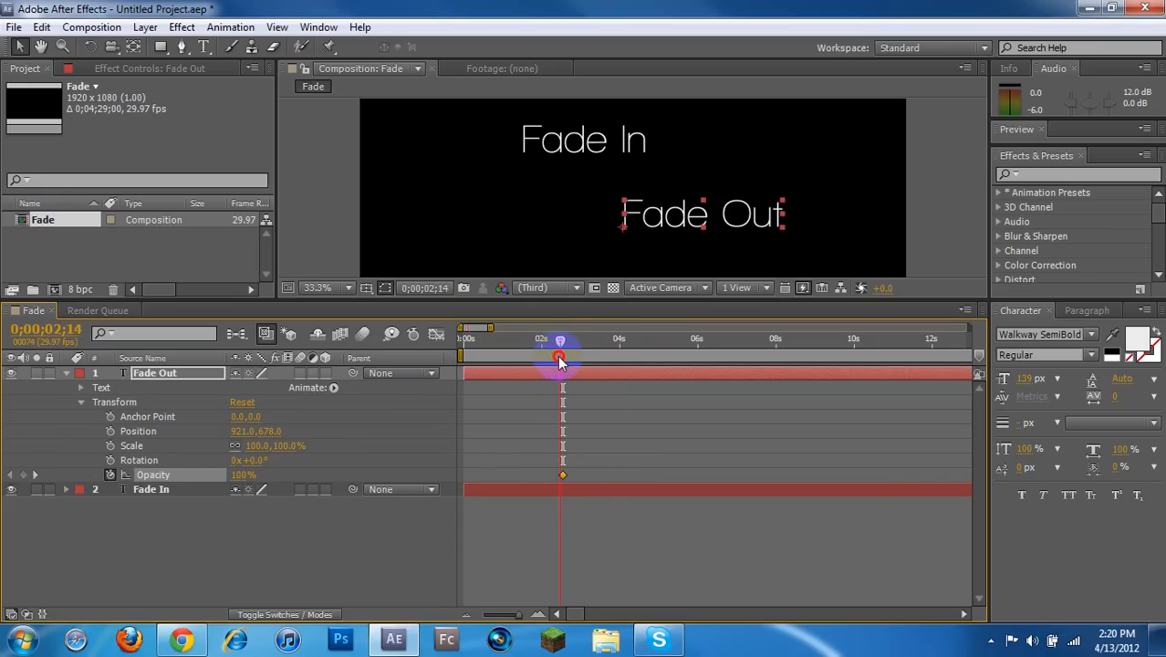
left_click_drag(560, 356, 564, 356)
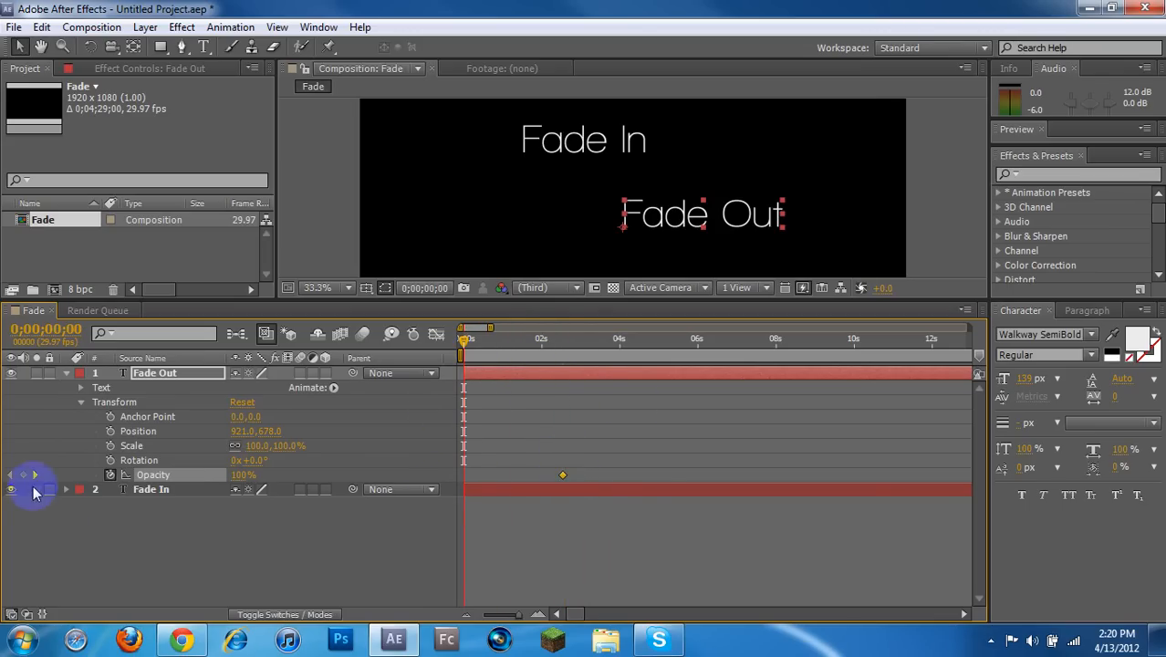
mouse_move(33, 476)
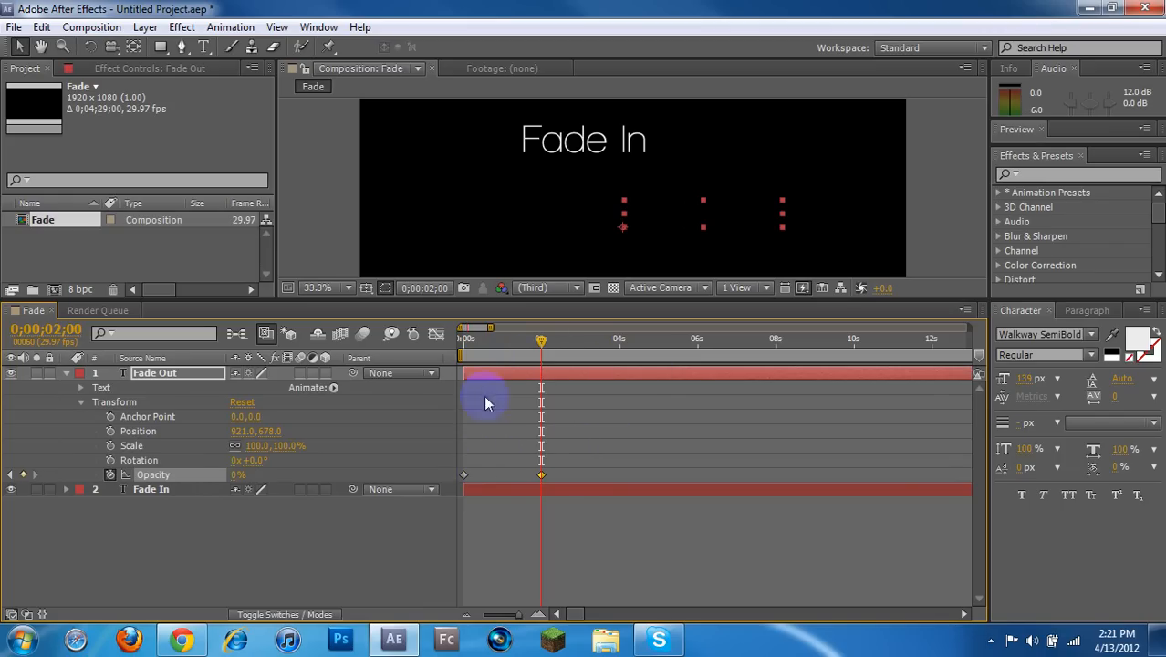
mouse_move(631, 434)
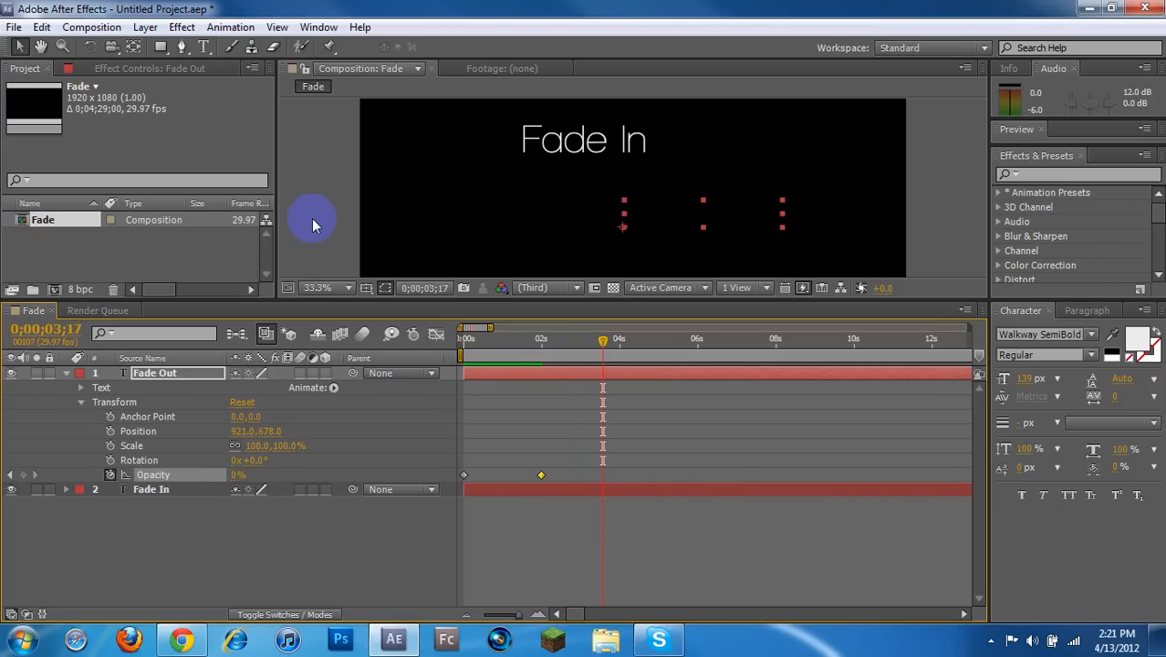
mouse_move(602, 343)
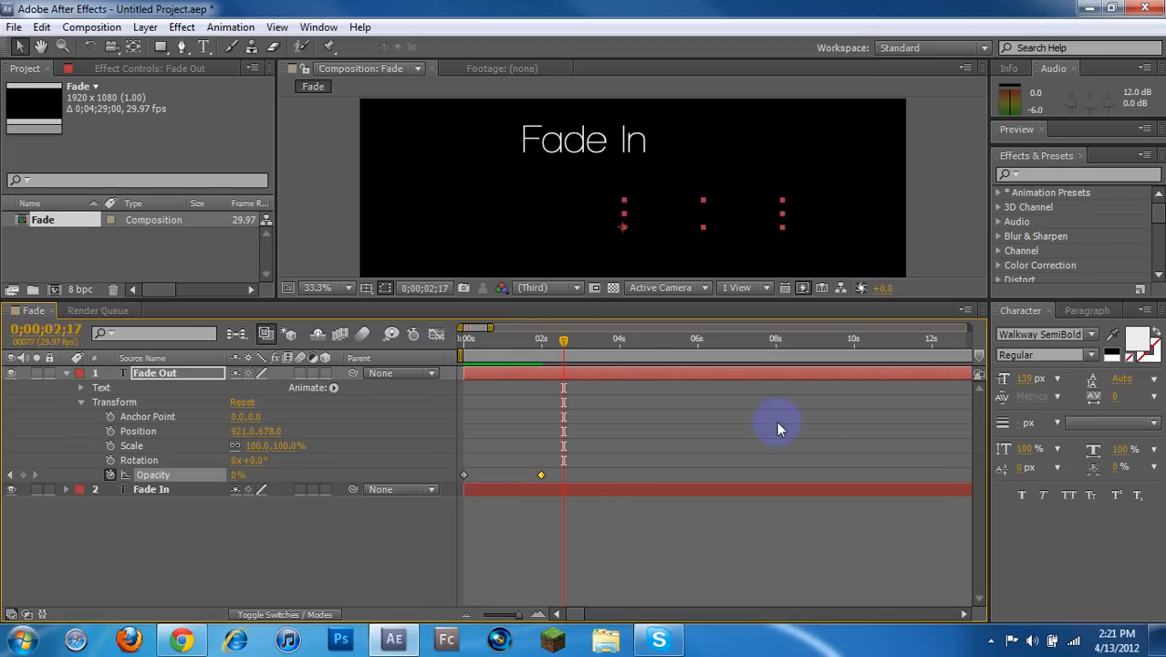
mouse_move(540, 347)
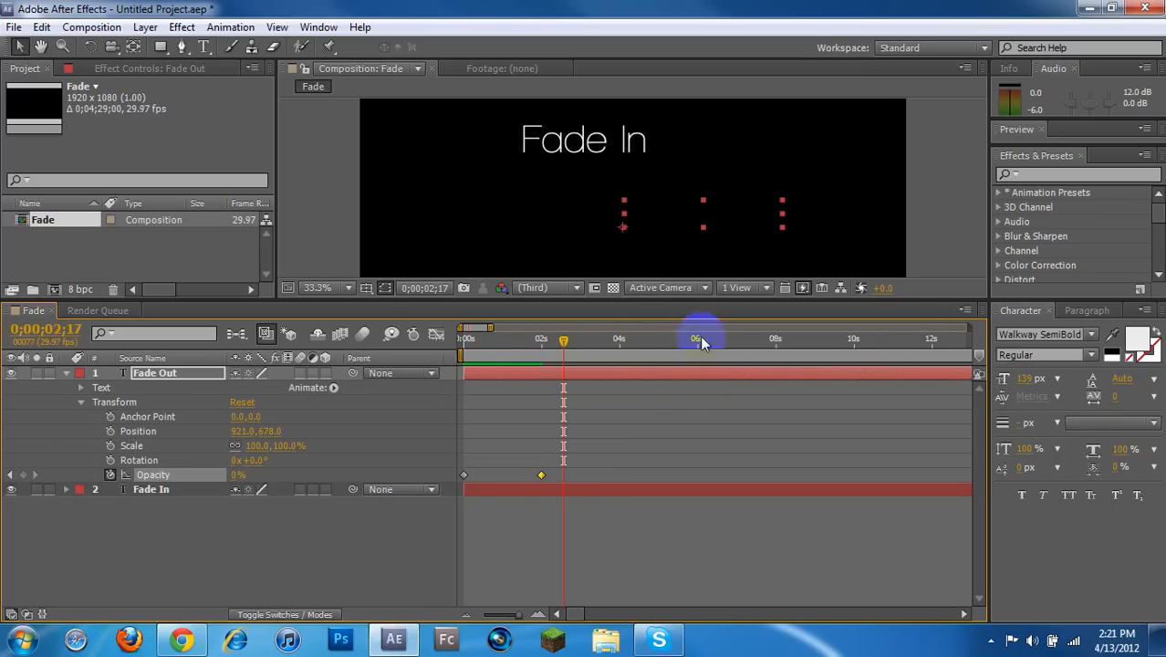
mouse_move(671, 358)
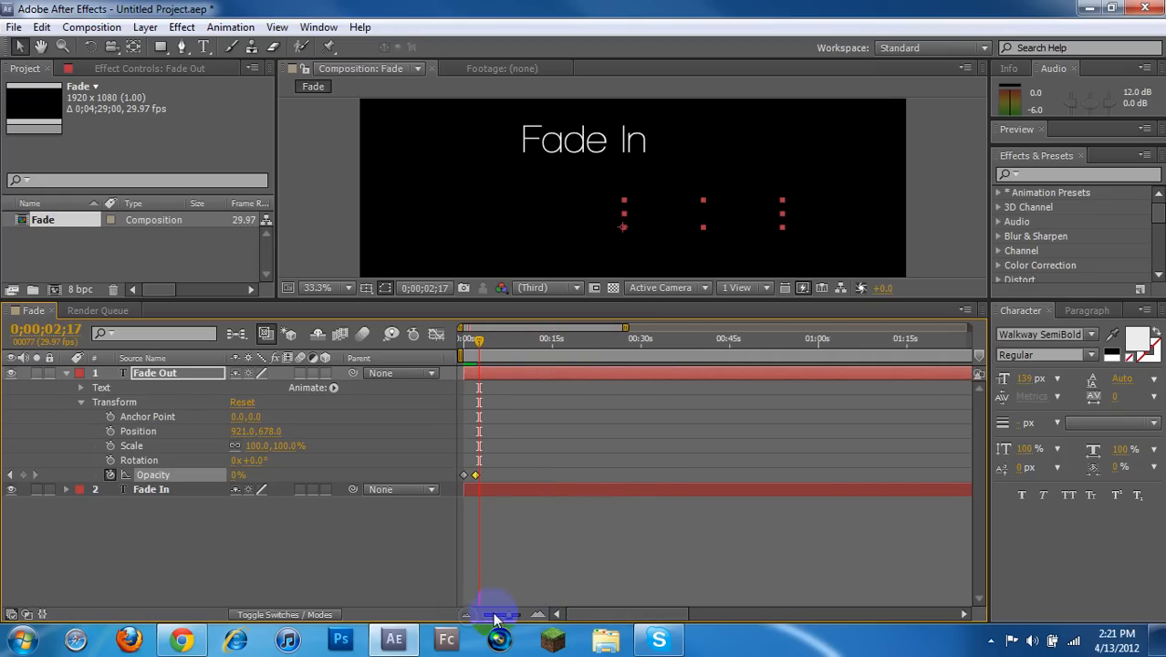
mouse_move(573, 544)
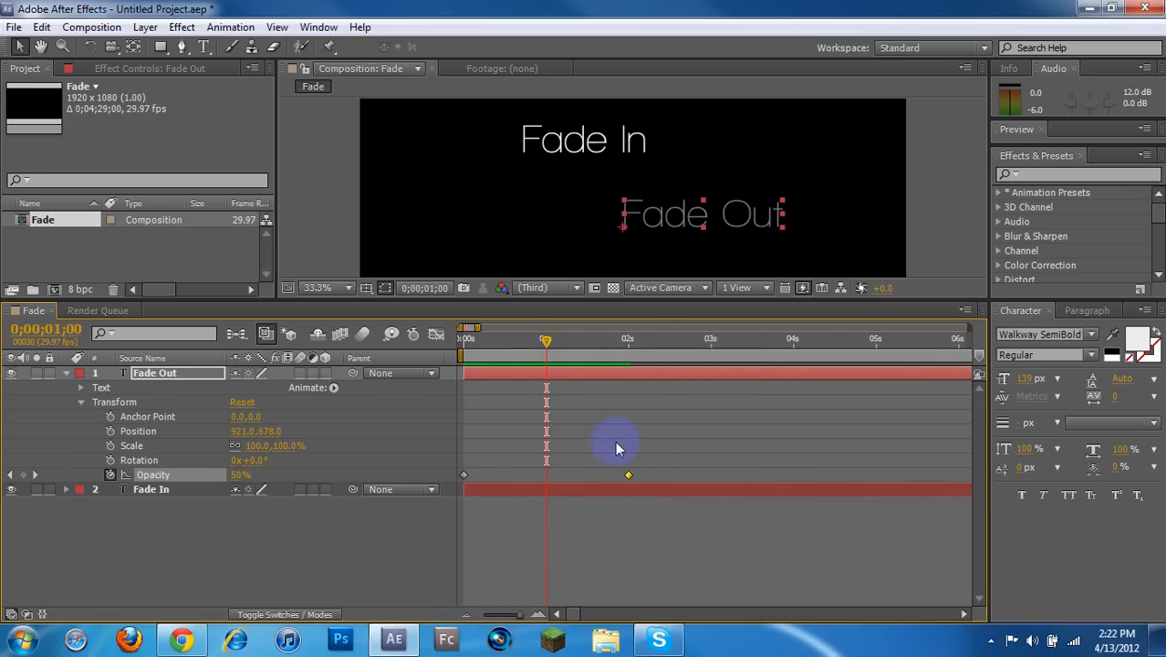
Keyframe the Fade In layer's Opacity from 0% at 0s up to 100%, then collapse the layer.
left_click(149, 489)
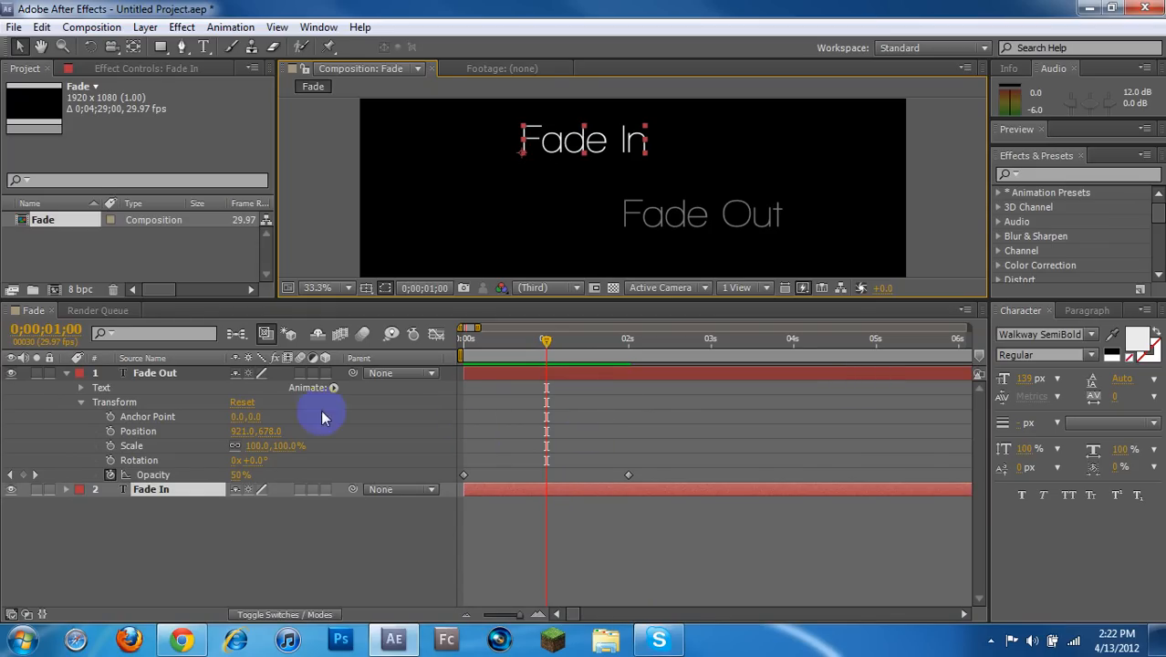
left_click(66, 372)
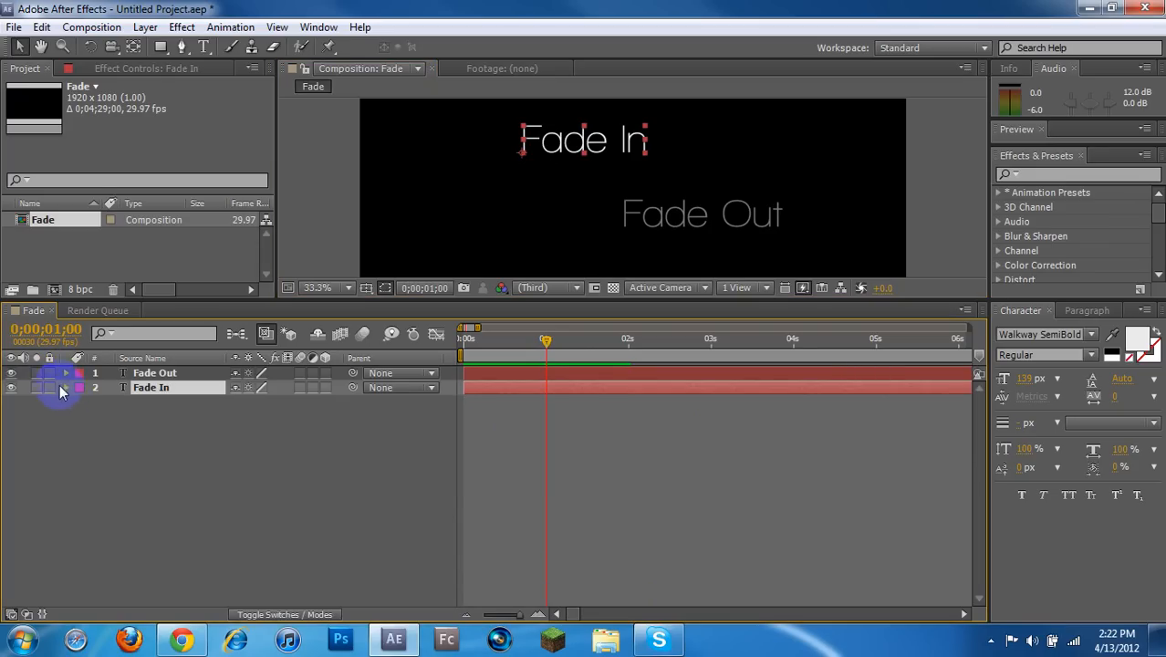
left_click(66, 387)
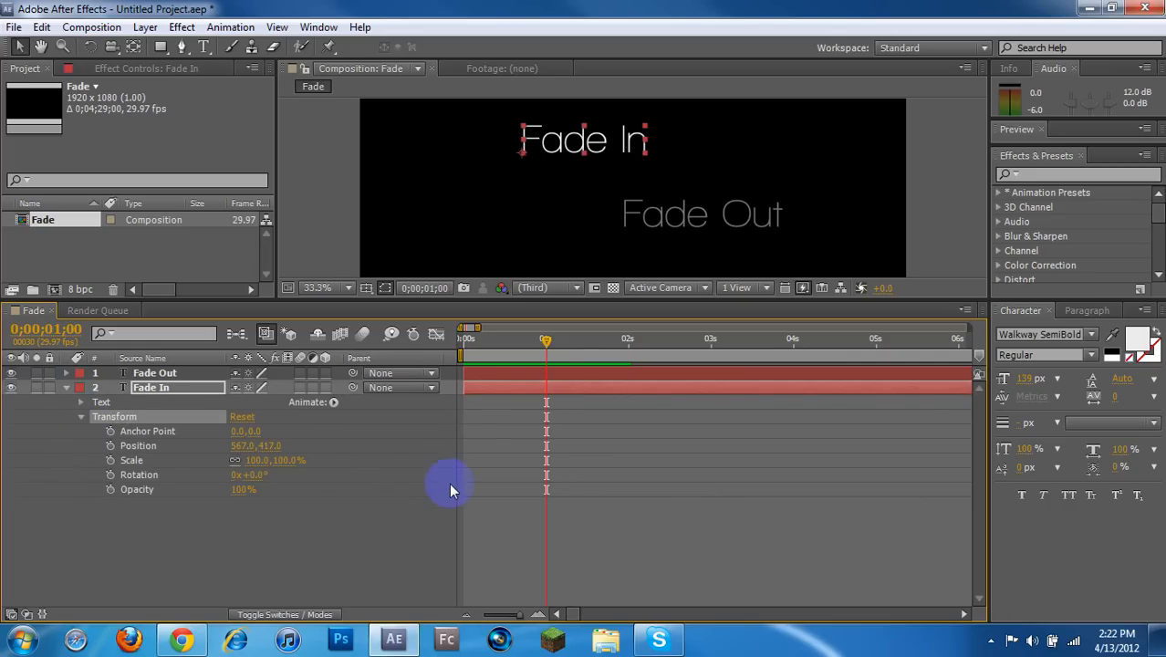
mouse_move(119, 511)
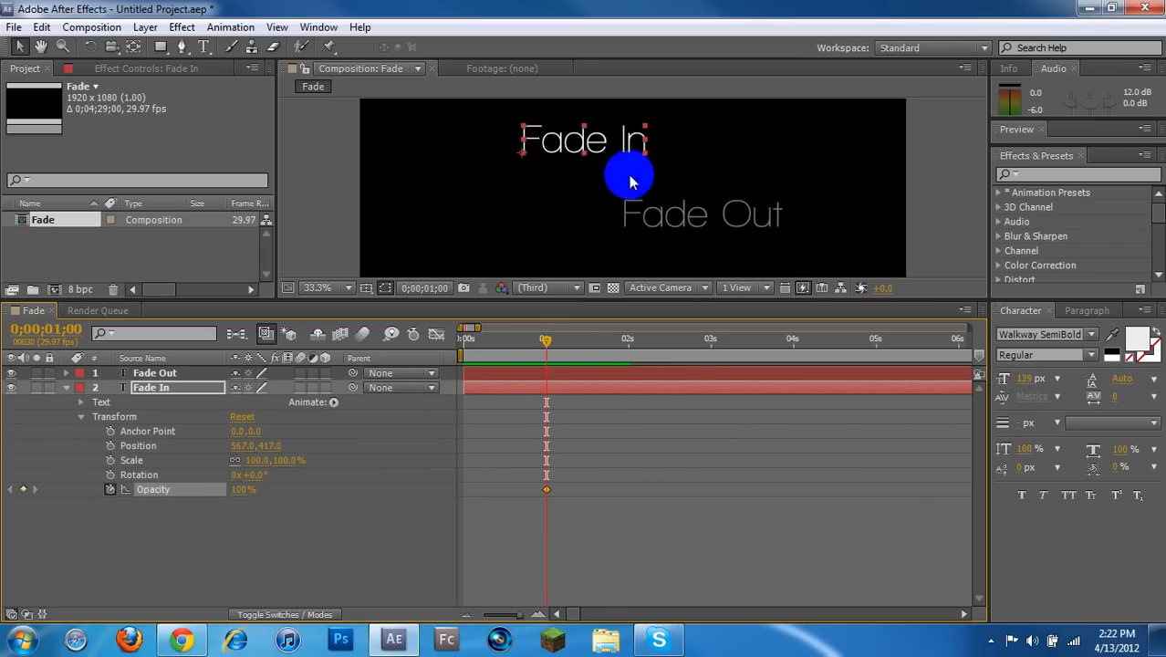
mouse_move(543, 330)
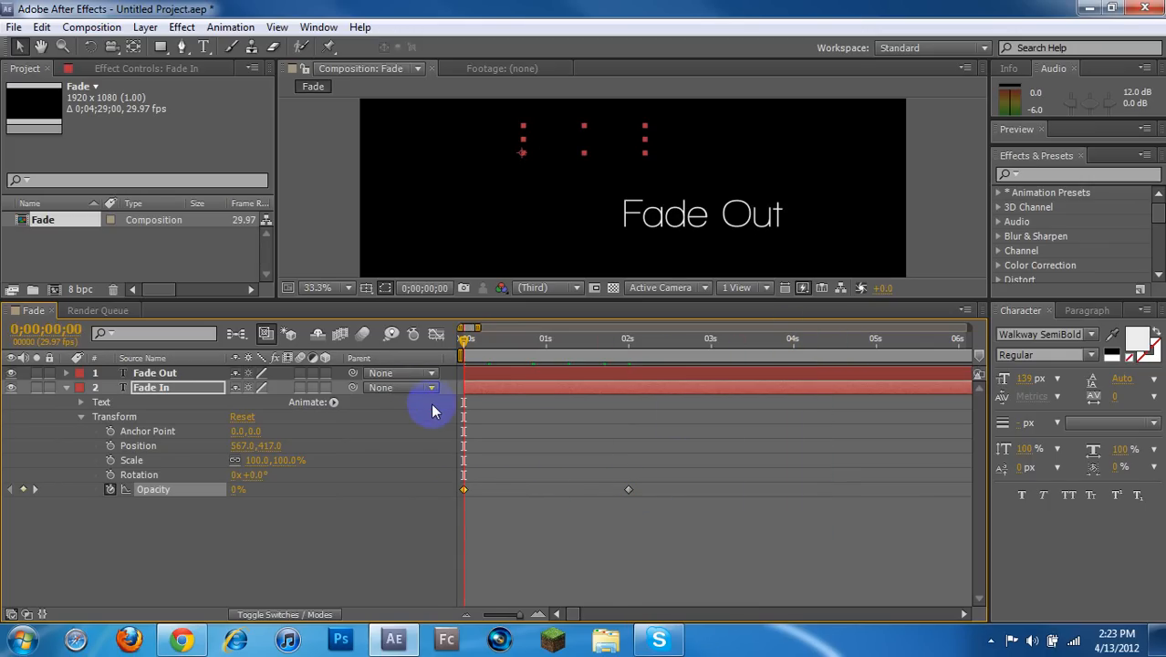
left_click_drag(467, 337, 548, 338)
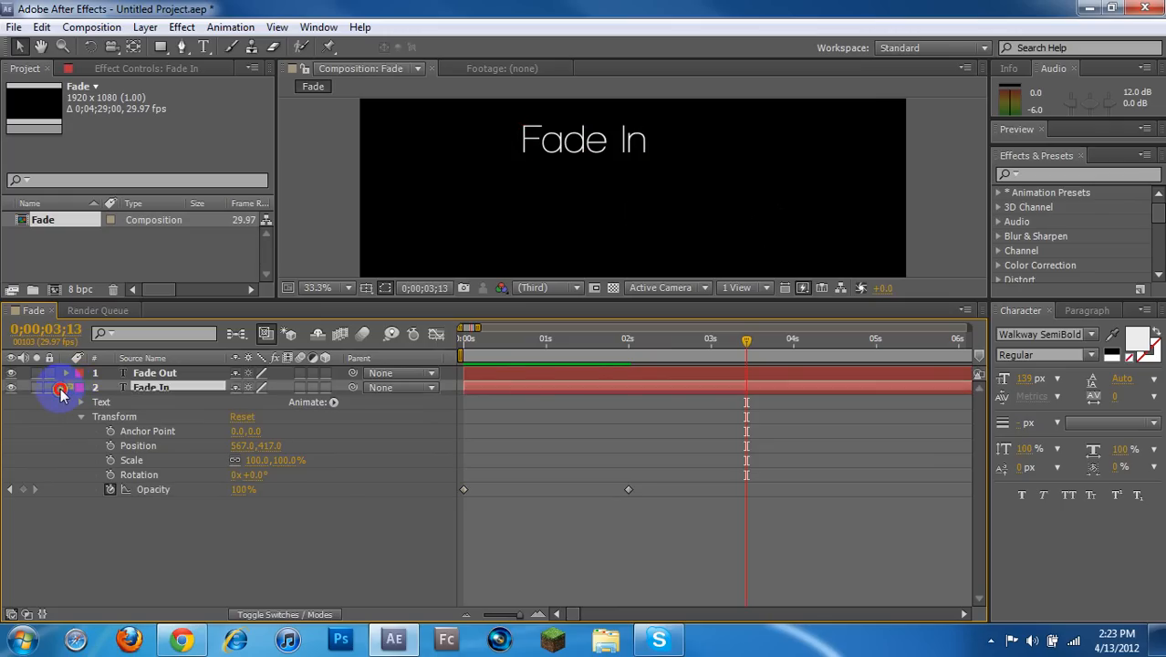
left_click(64, 392)
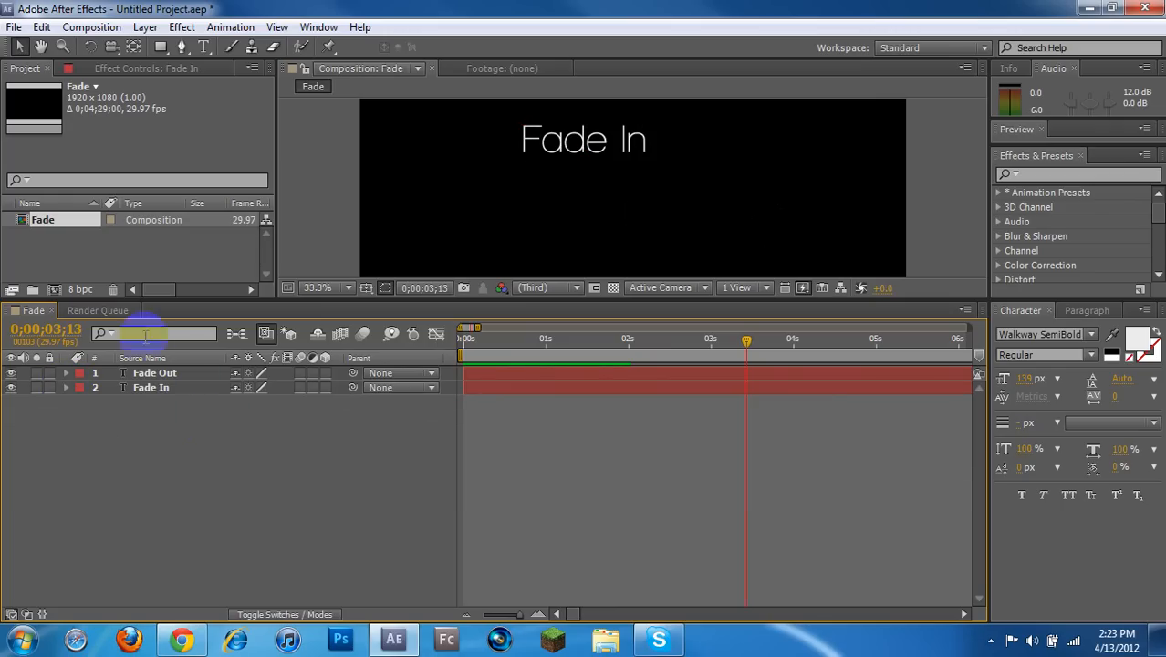
left_click(98, 310)
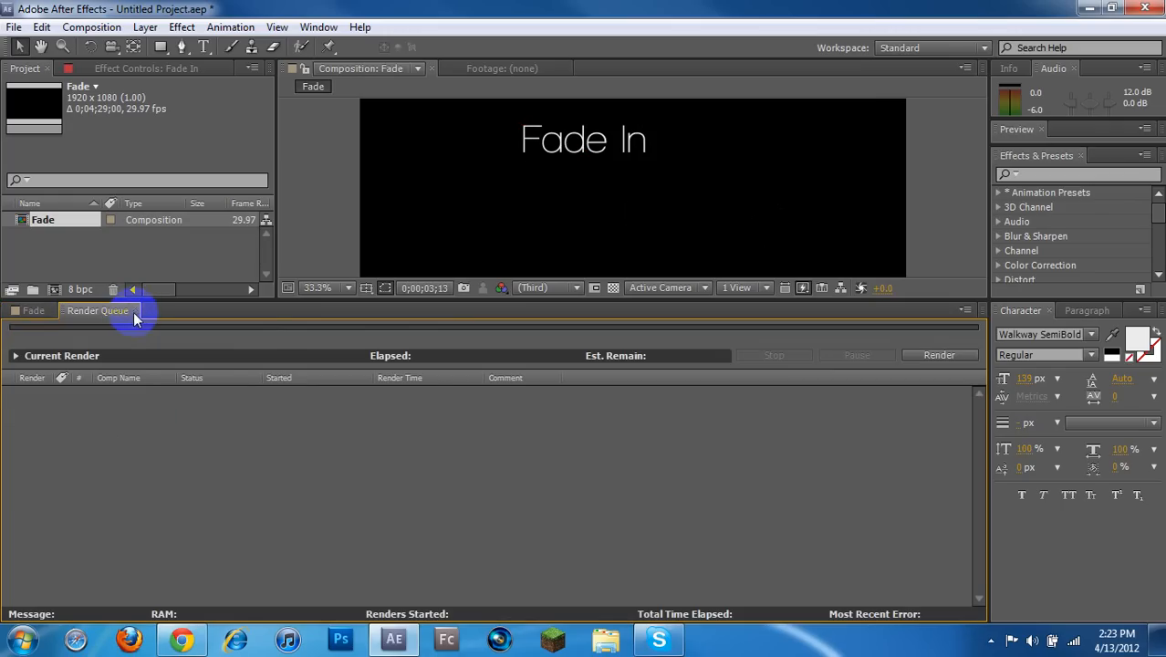
Create a new composition named 'example one' and draw a red rectangle across its frame.
left_click(33, 311)
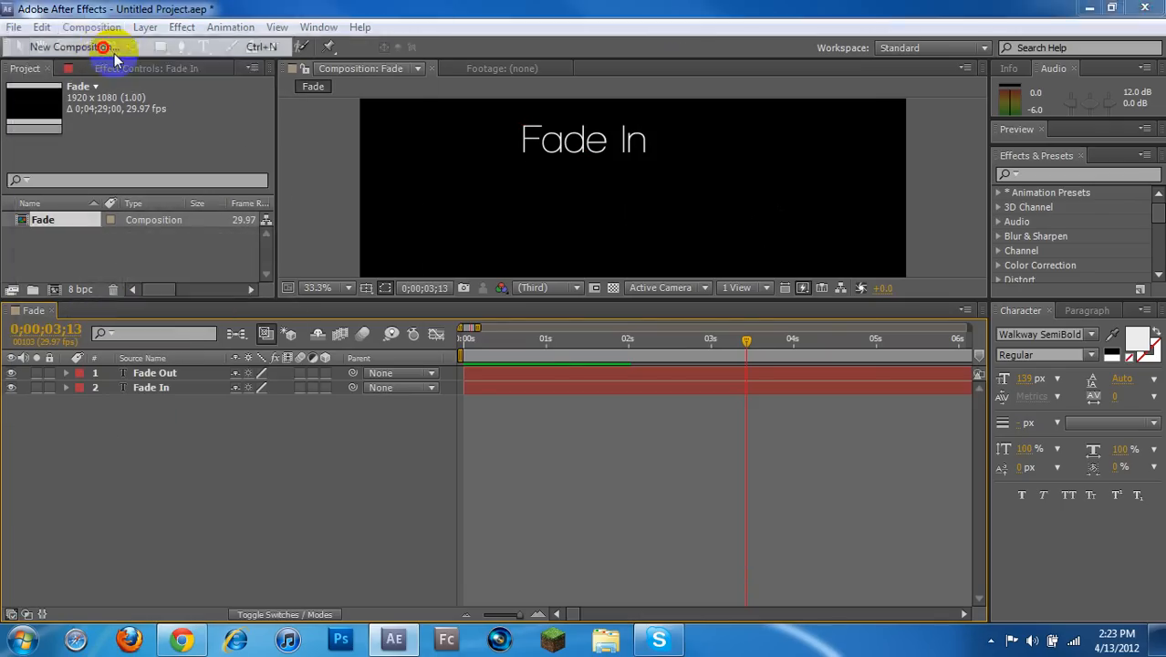
left_click(64, 47)
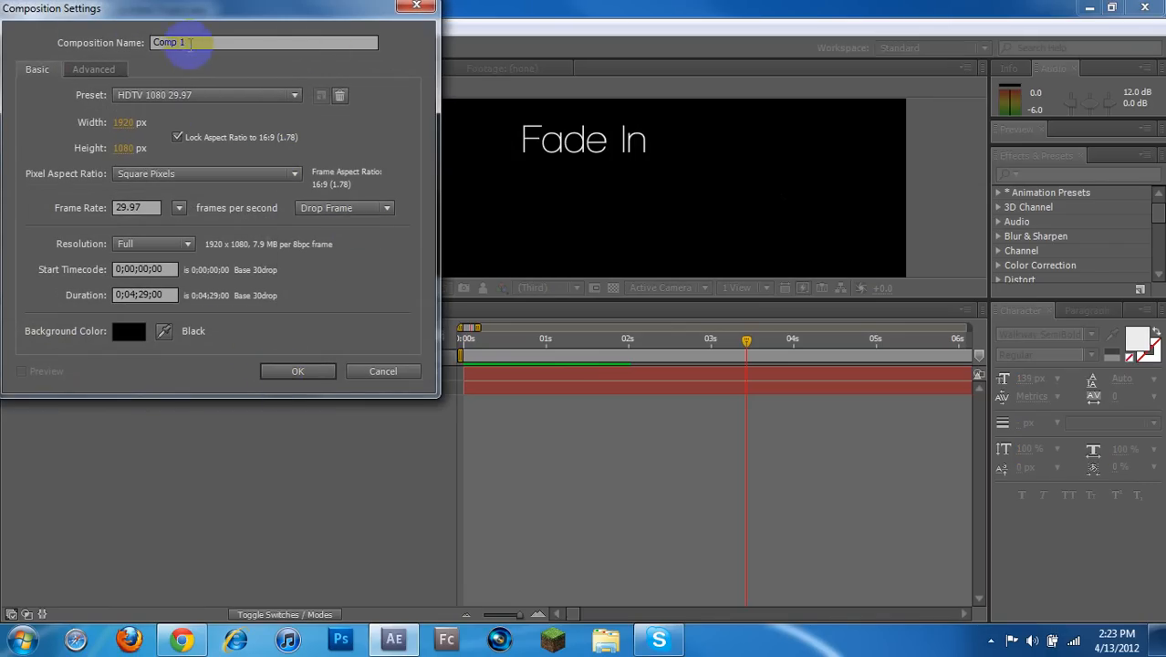
type("r")
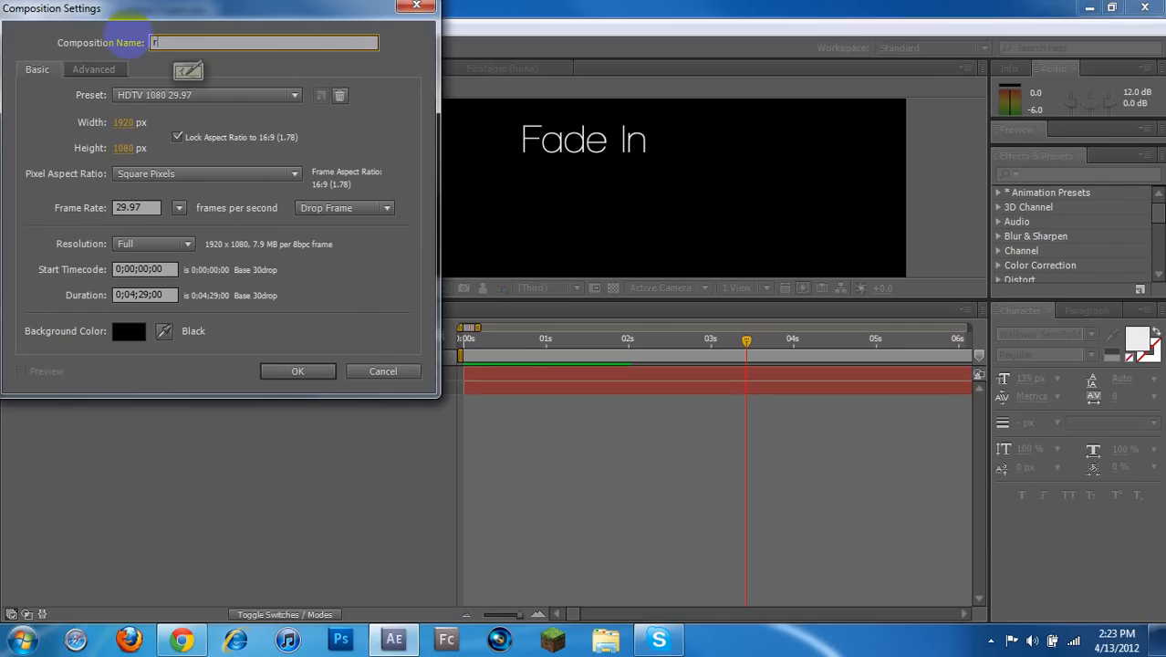
type("example")
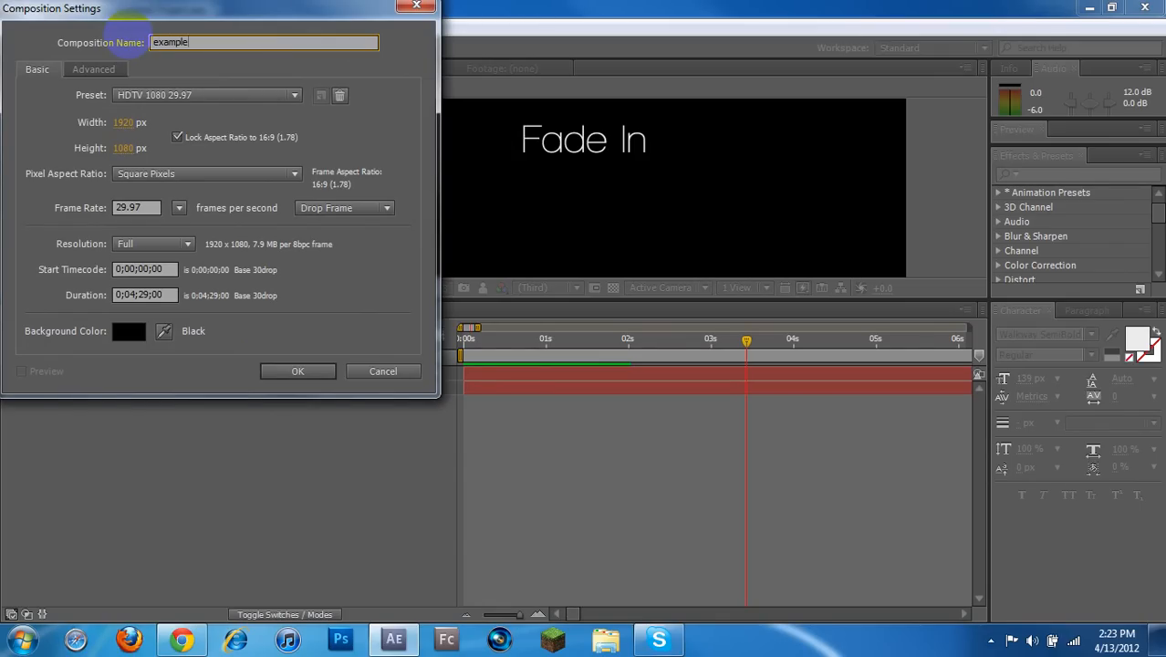
left_click(298, 370)
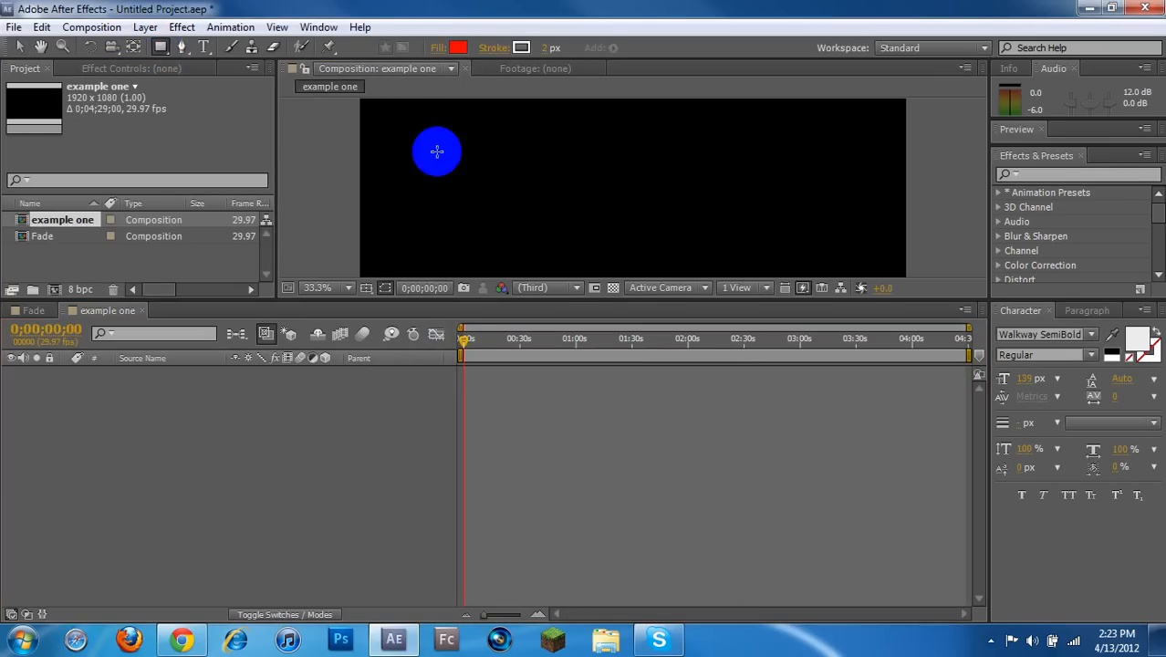
left_click_drag(507, 142, 745, 259)
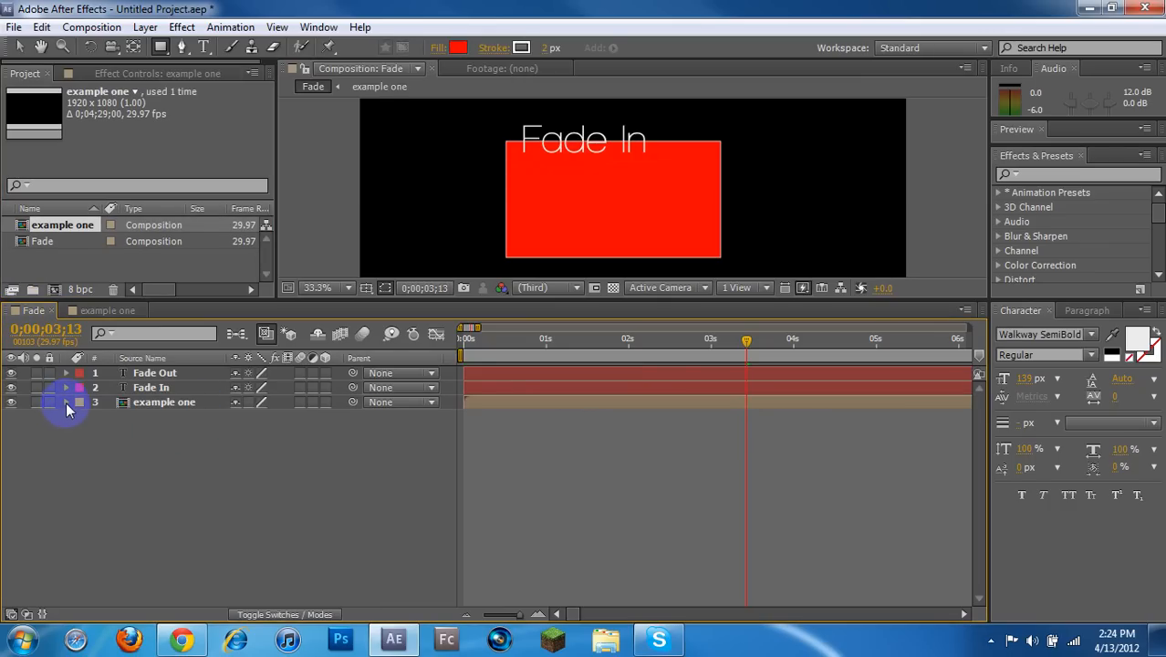
Shift the nested red box right and keyframe its Opacity from 100% to 0% near five seconds.
left_click(66, 401)
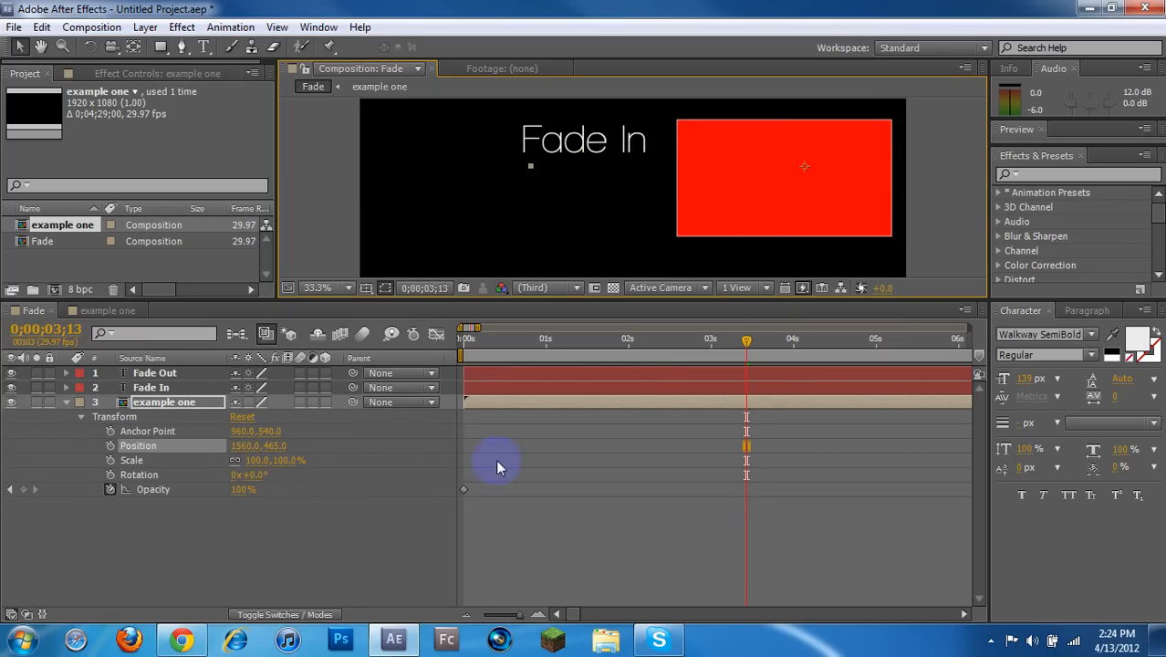
left_click(744, 341)
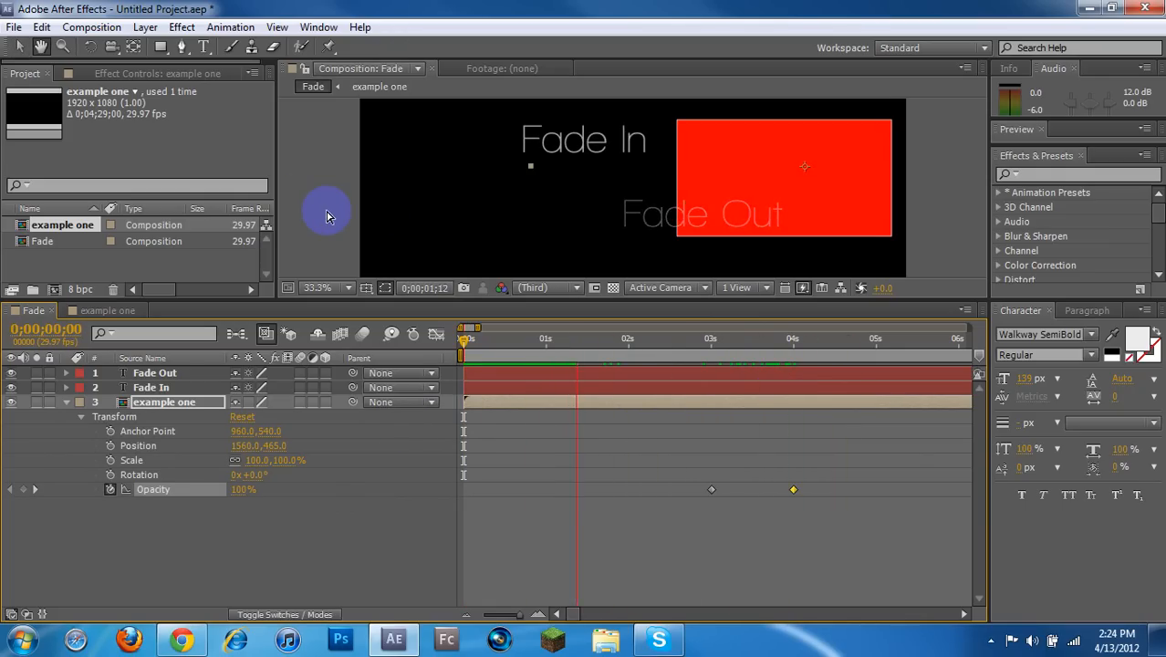
left_click(726, 337)
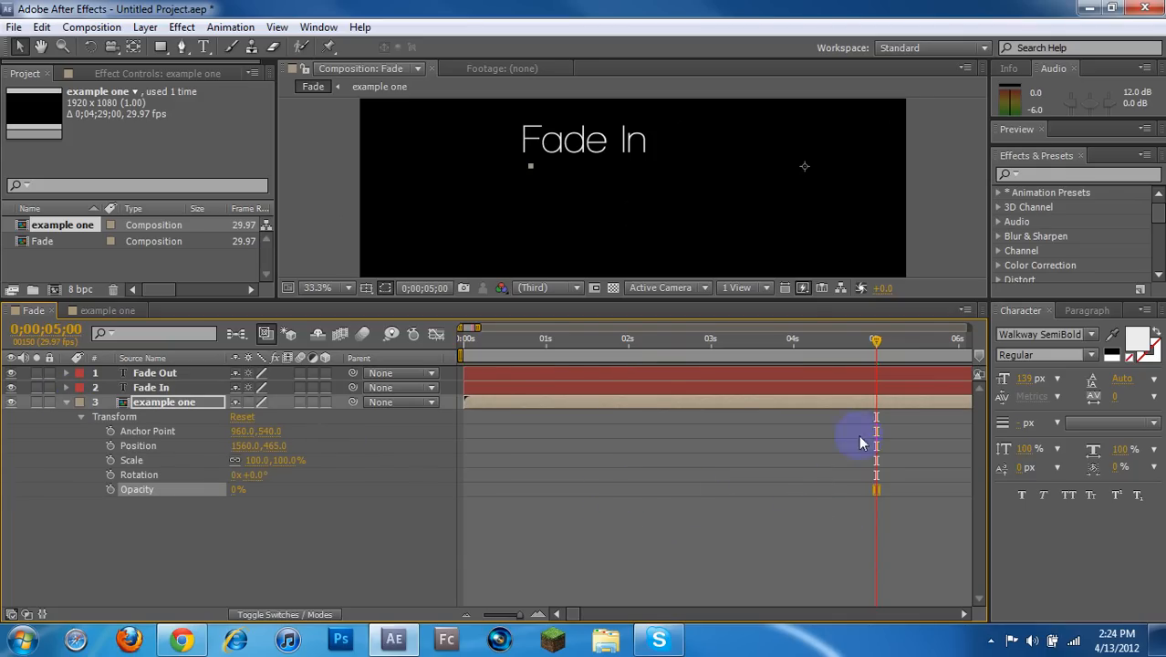
Inside example one, keyframe Shape Layer 1's Opacity at 0s and 2s, then collapse the layer.
left_click(66, 402)
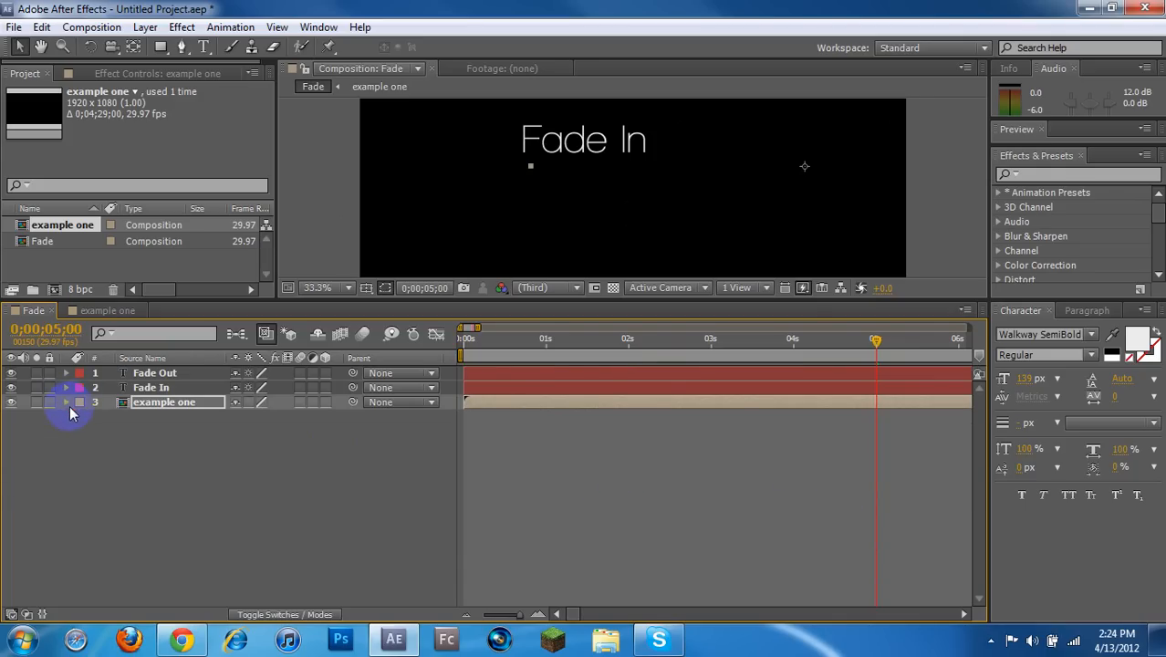
left_click(103, 310)
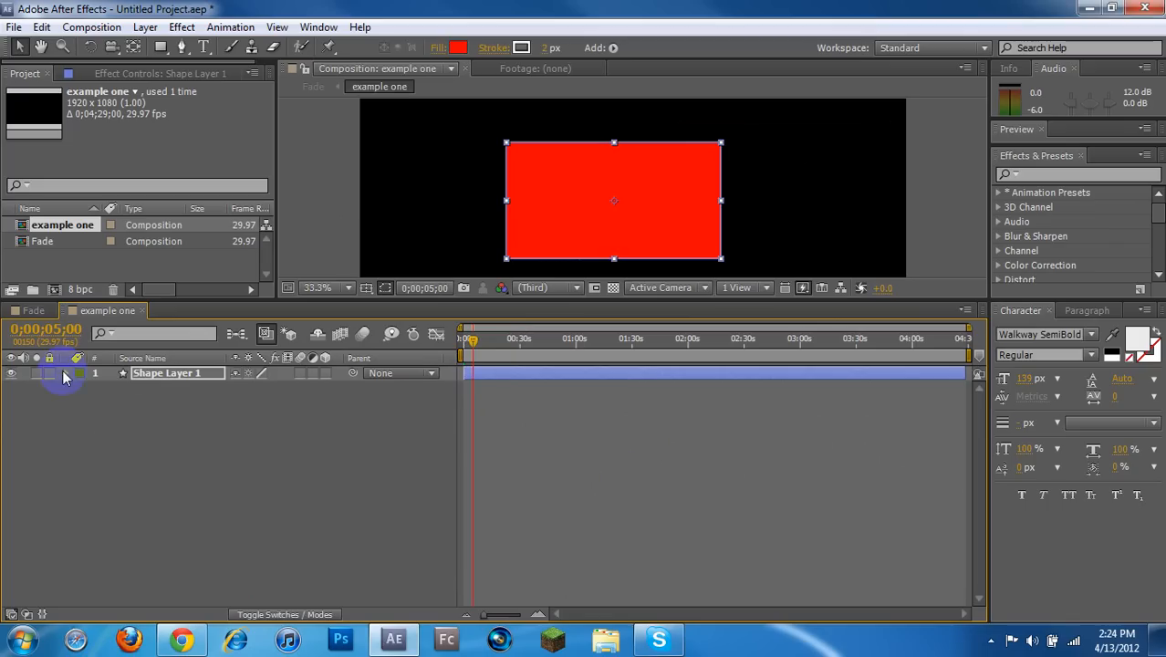
left_click(65, 372)
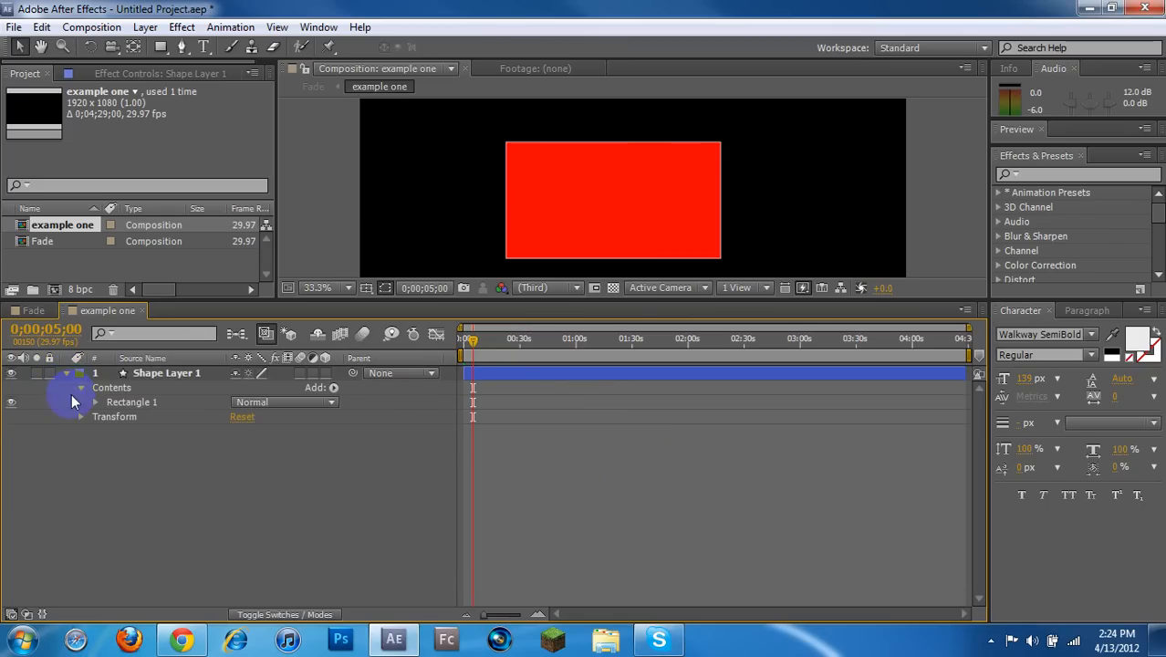
left_click(94, 416)
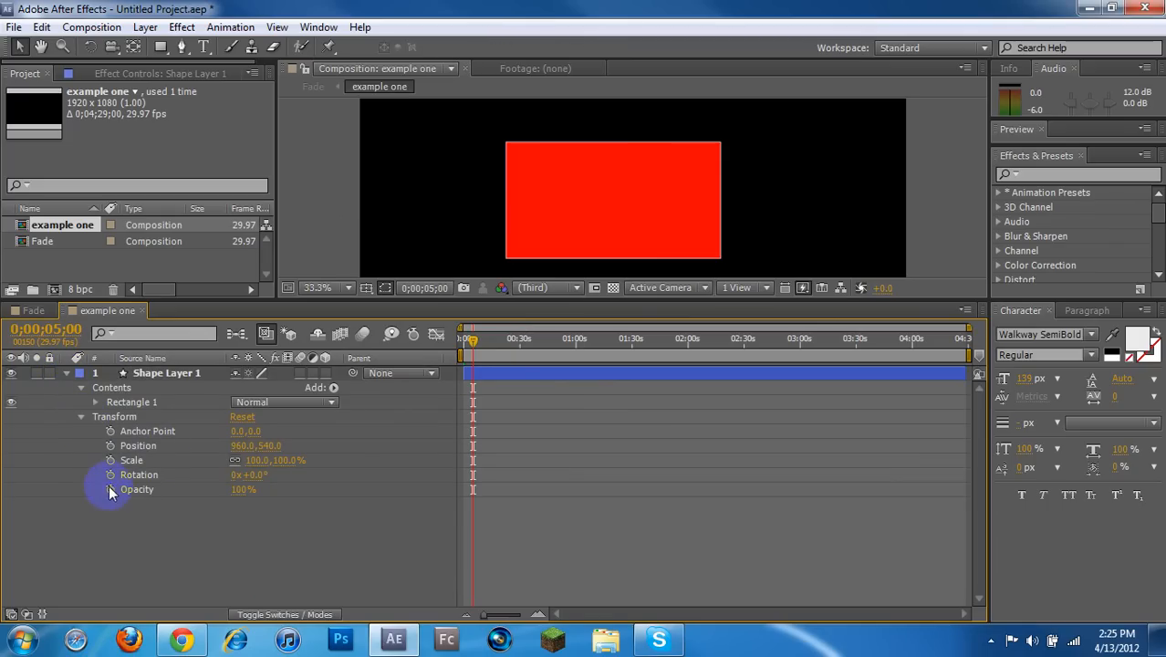
mouse_move(104, 495)
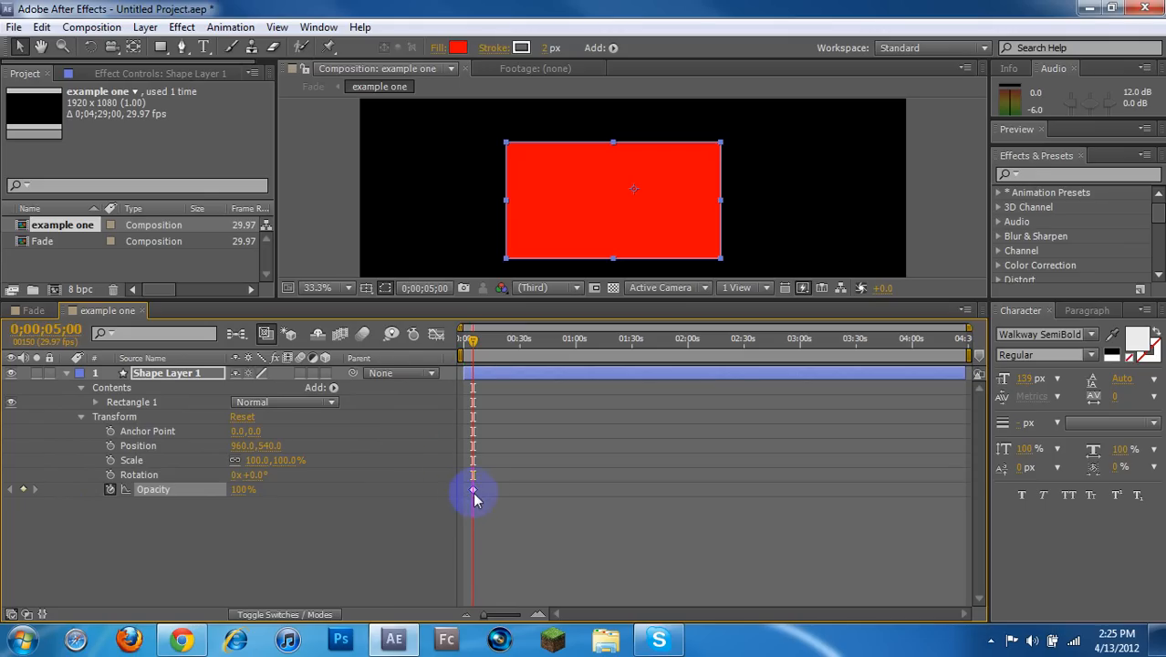
mouse_move(471, 497)
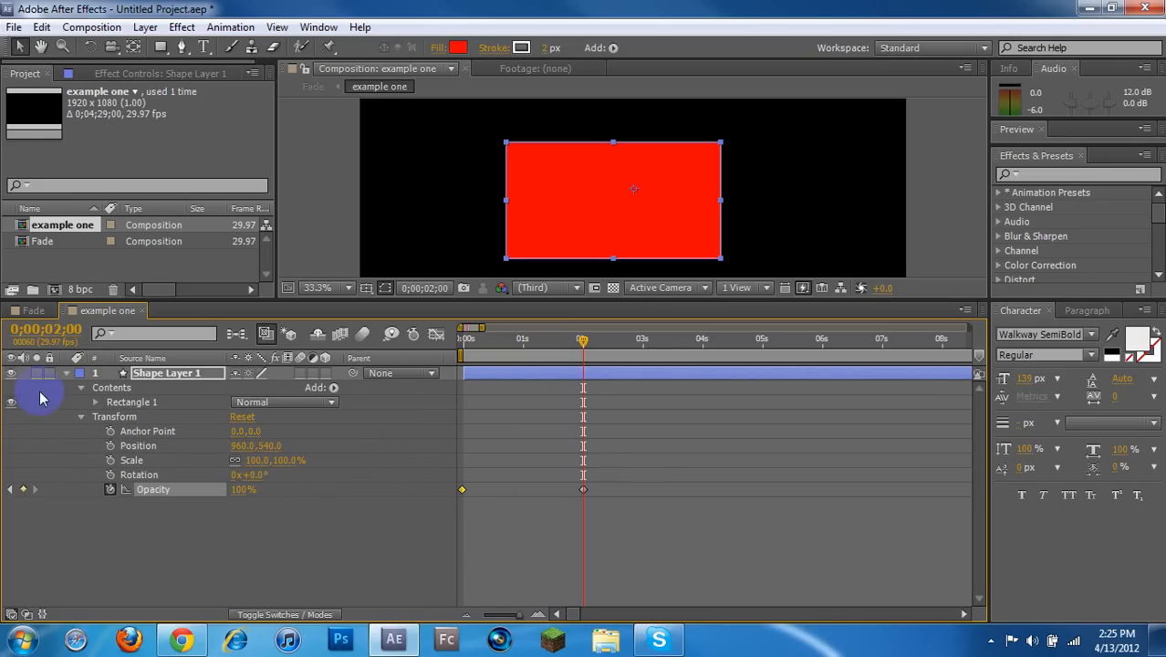
left_click(66, 372)
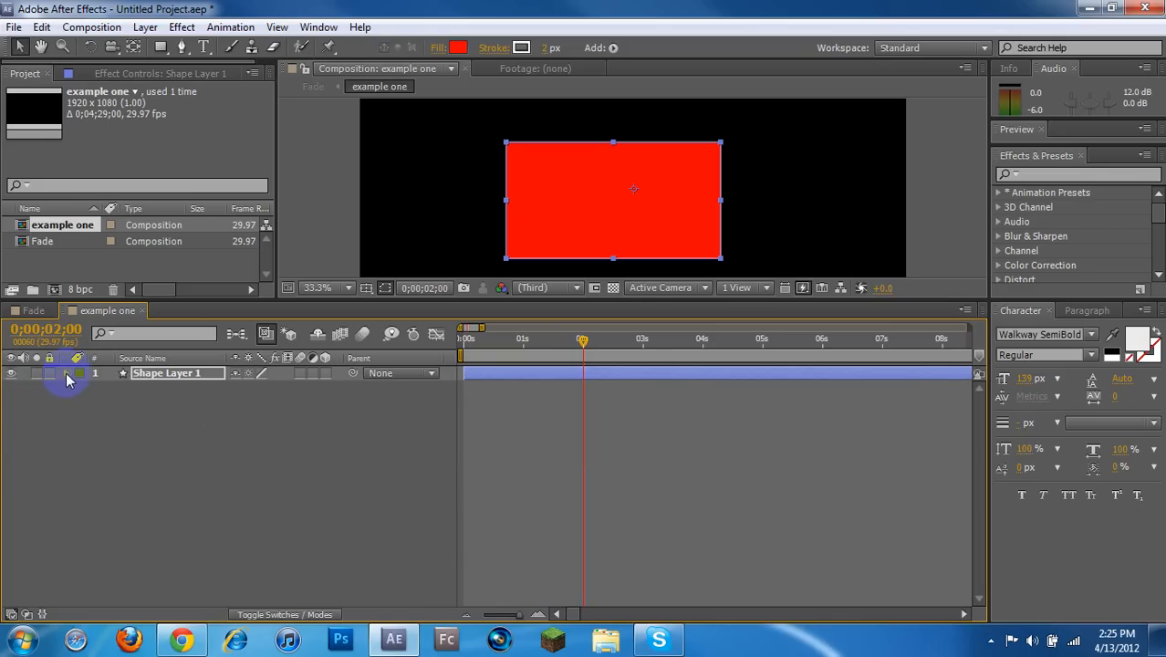
Back in Fade, delete the nested example one layer's Opacity keyframes so the red box stays visible.
left_click(65, 372)
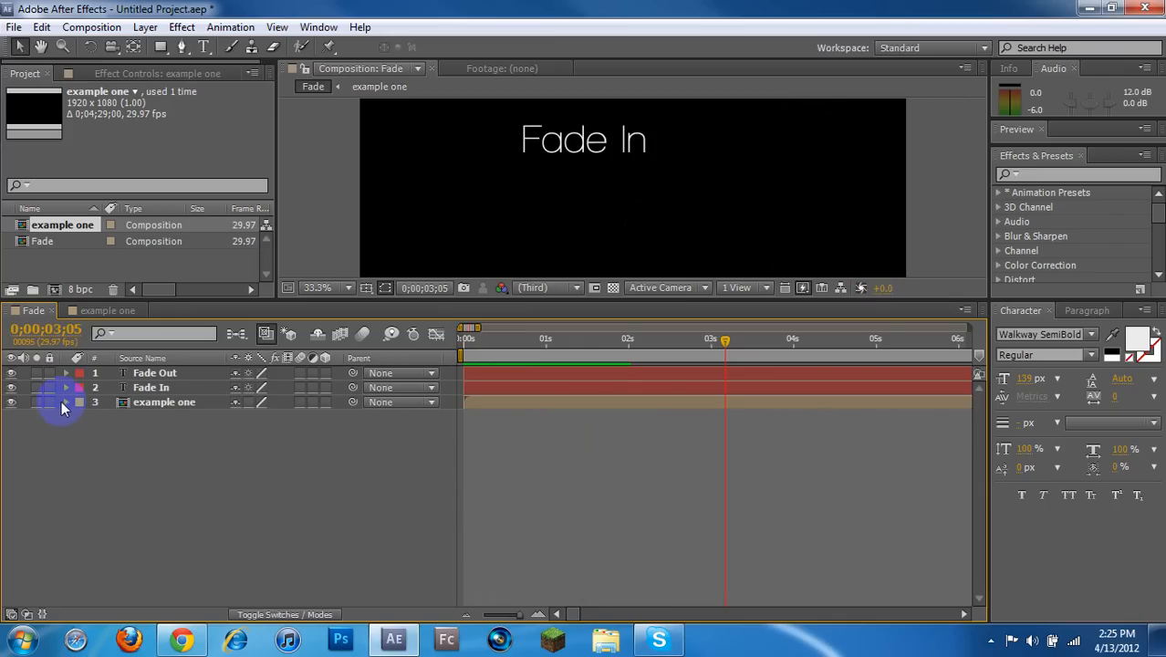
left_click(65, 401)
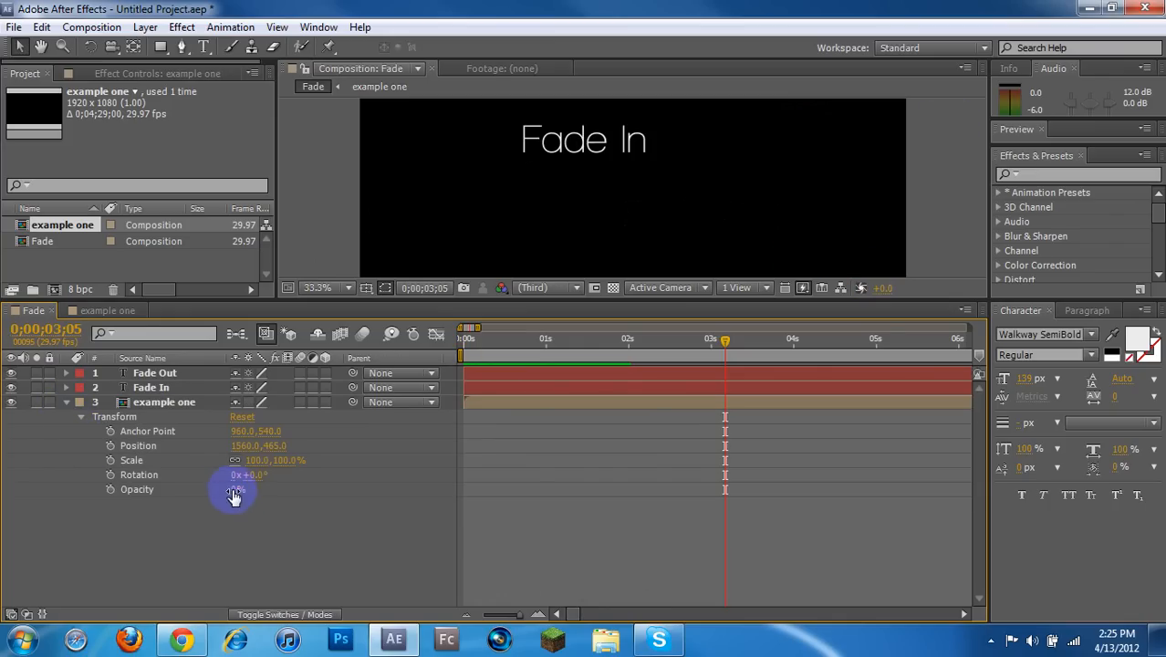
left_click(239, 489)
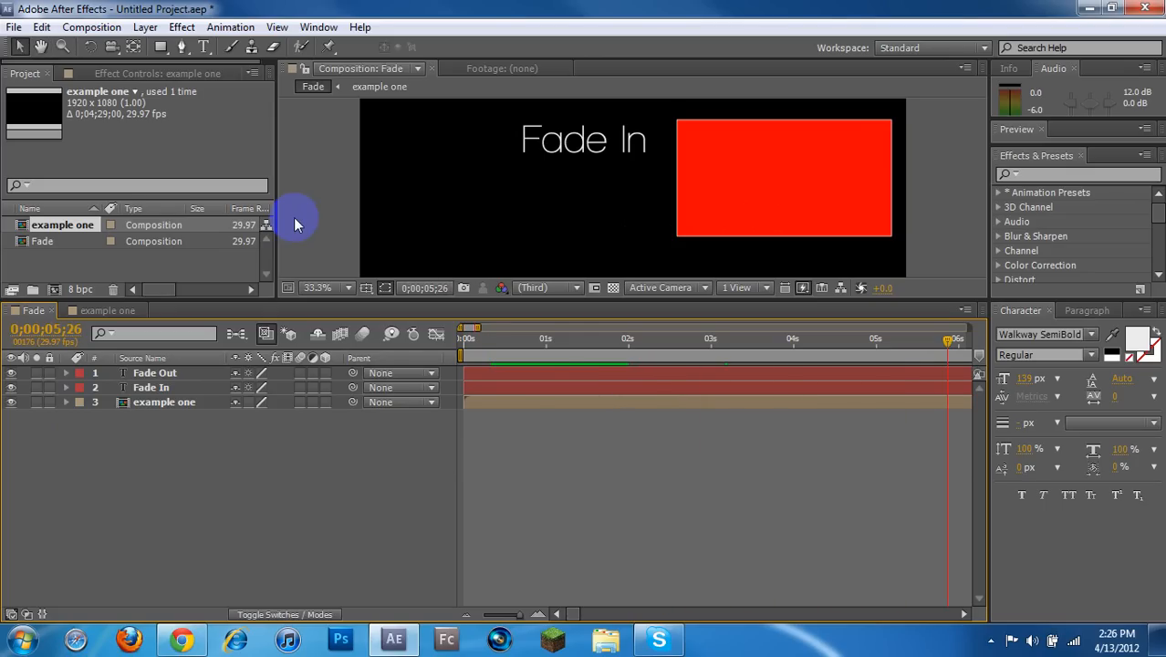
Reopen example one and reveal Shape Layer 1's Opacity keyframes.
left_click(106, 310)
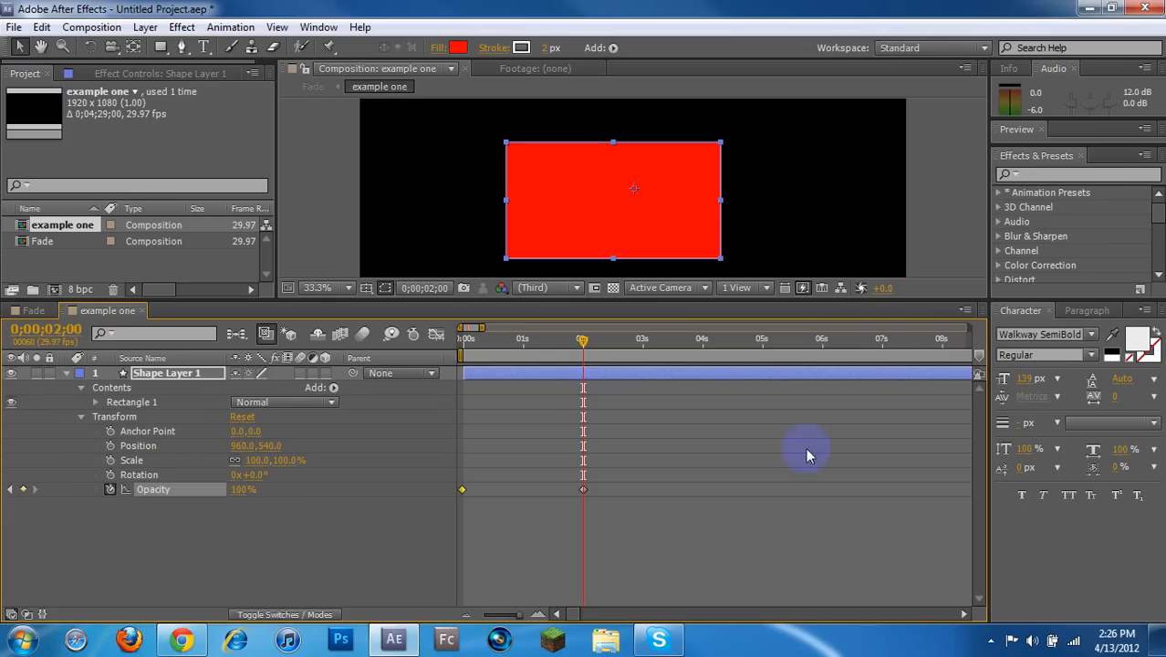
mouse_move(557, 514)
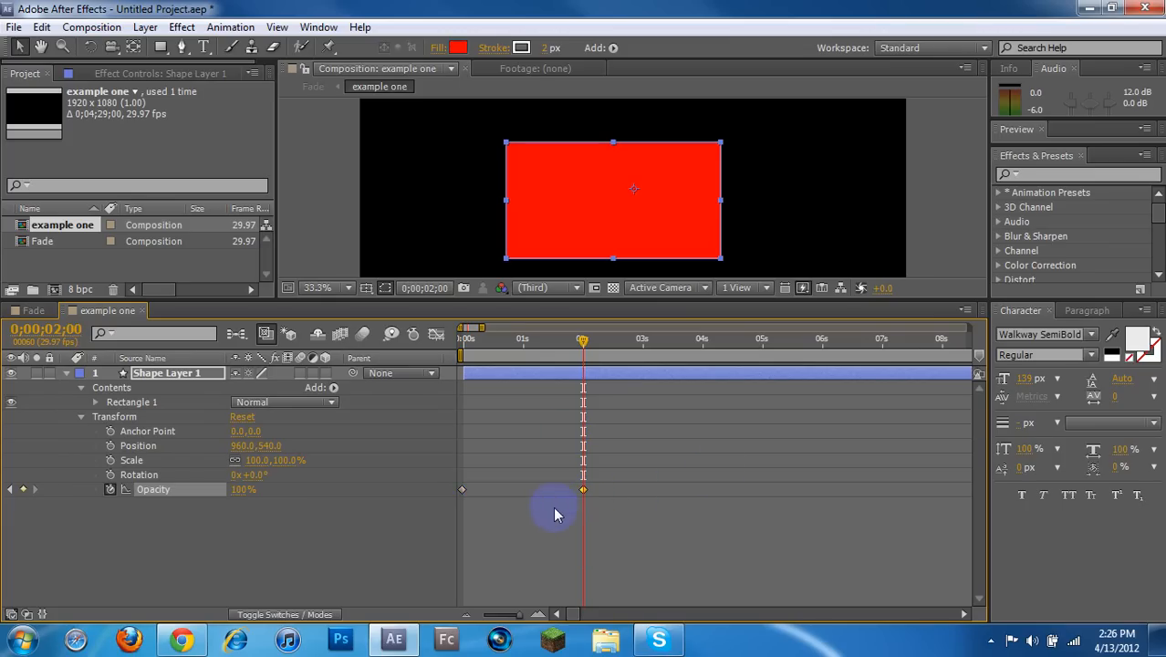